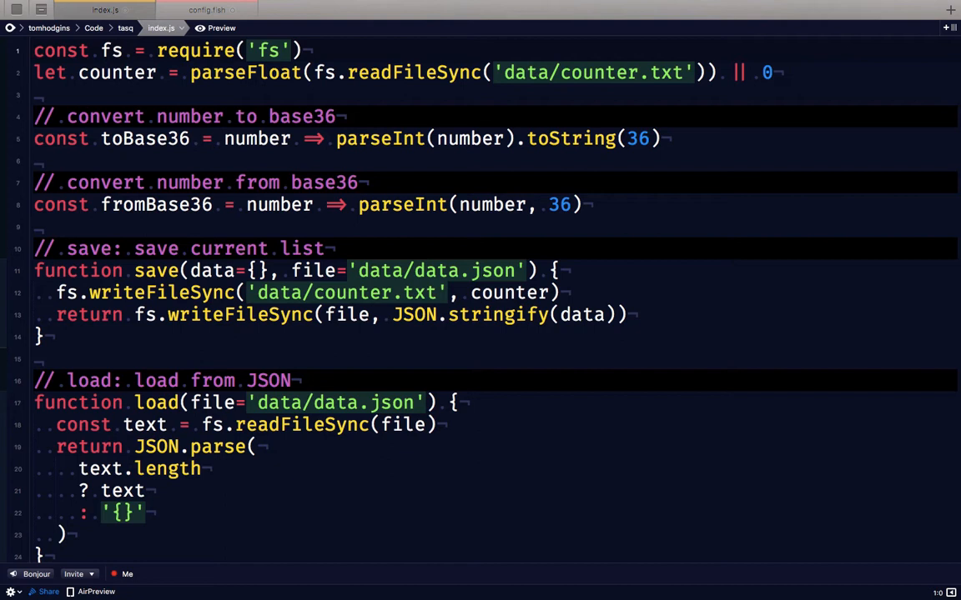
# Open the empty data.json and counter.txt as tabs, then bring index.js back to front
pyautogui.click(35, 50)
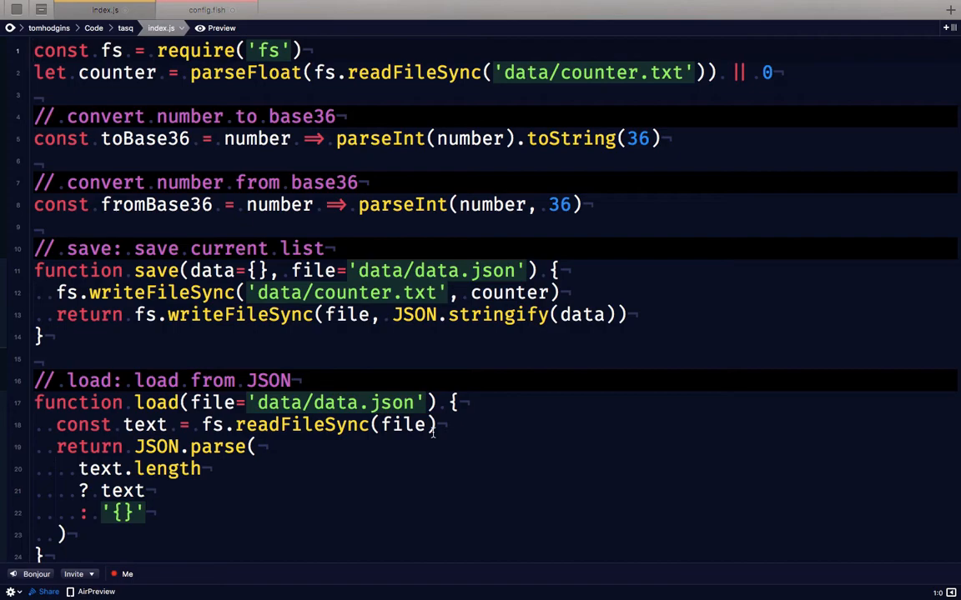
pyautogui.scroll(-3)
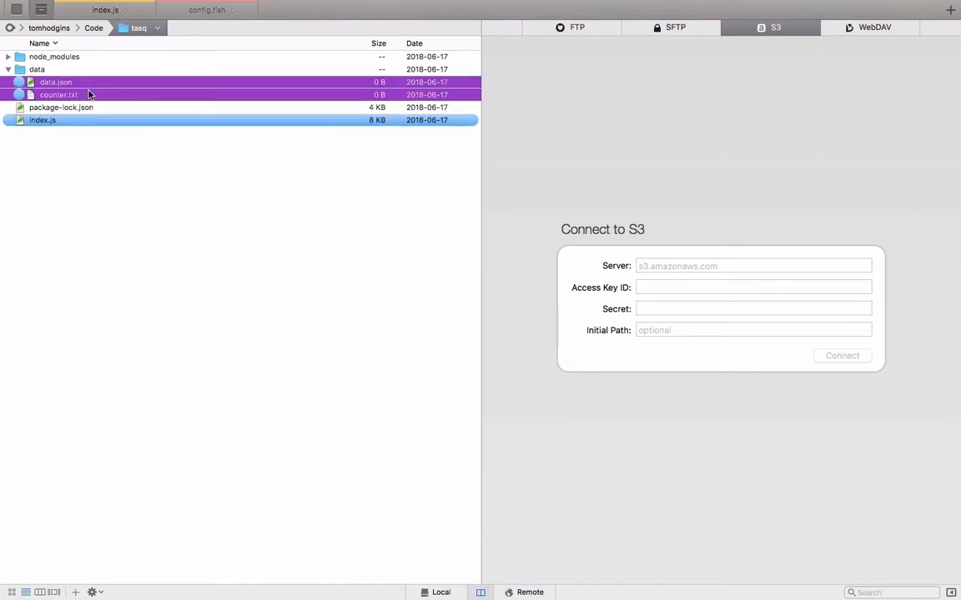
pyautogui.doubleClick(59, 94)
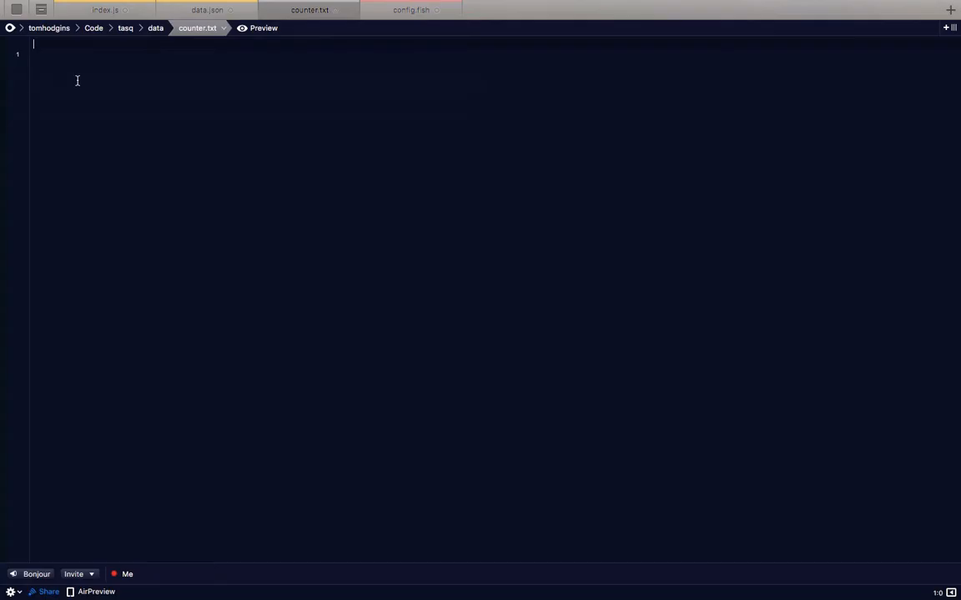
pyautogui.click(104, 9)
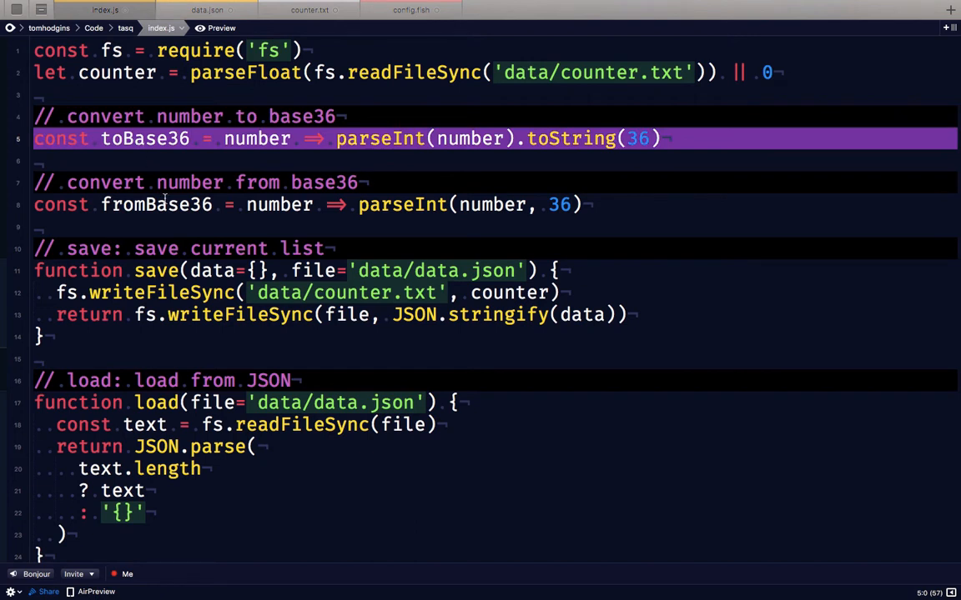
# Highlight the toBase36/fromBase36 helpers and 'counter' path, then scroll to save, load and help
pyautogui.click(155, 204)
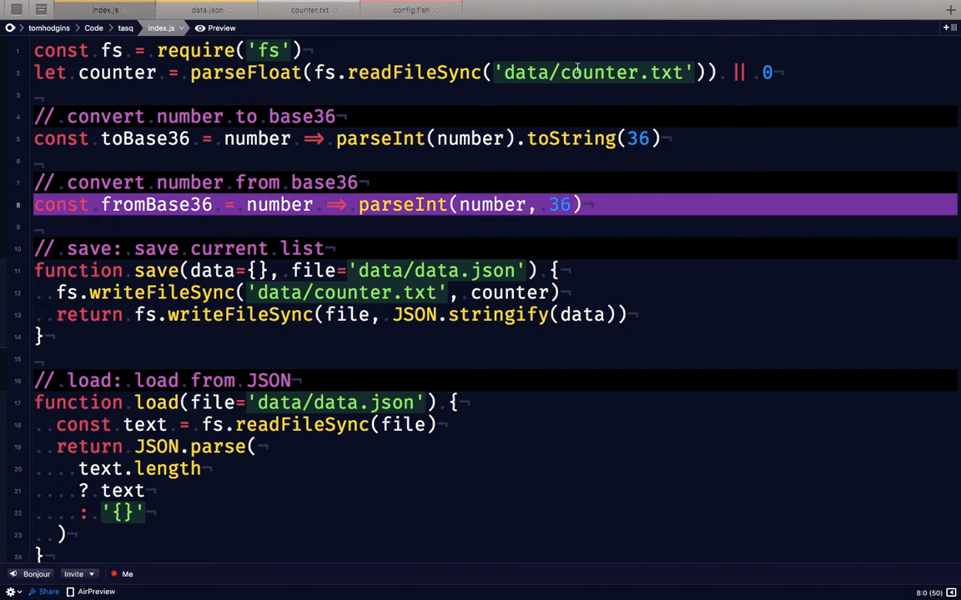
pyautogui.doubleClick(601, 73)
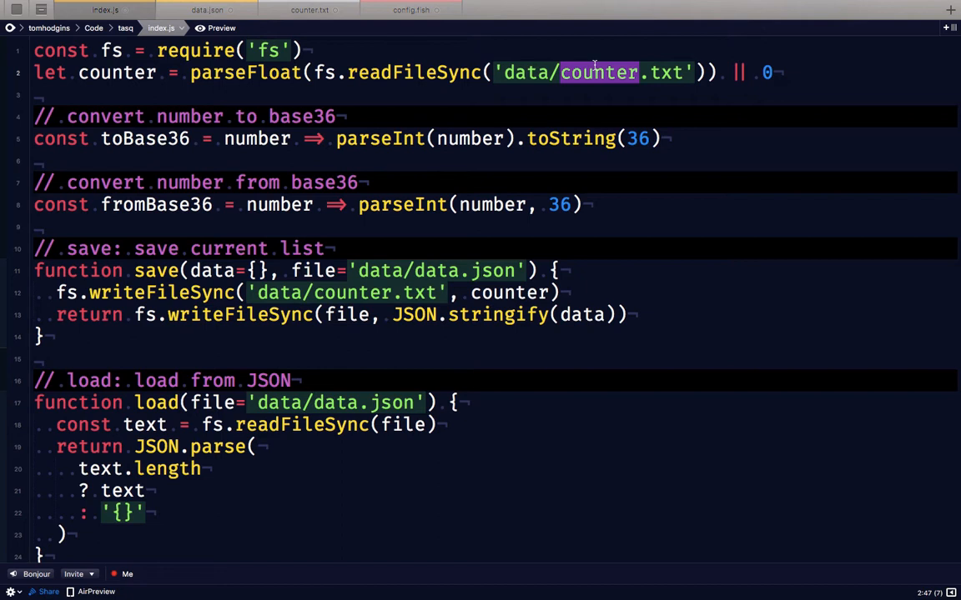
pyautogui.moveTo(652, 138)
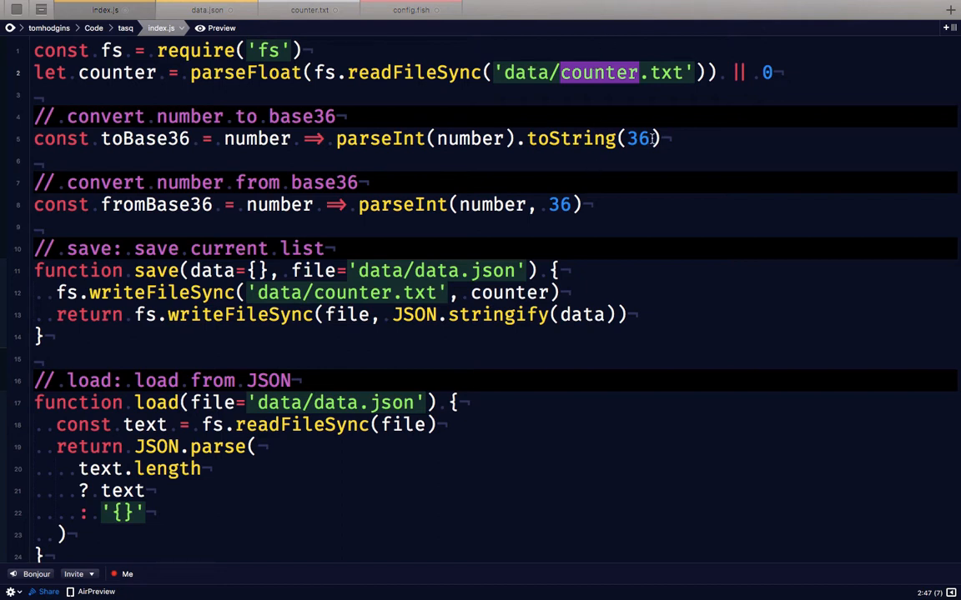
pyautogui.click(652, 138)
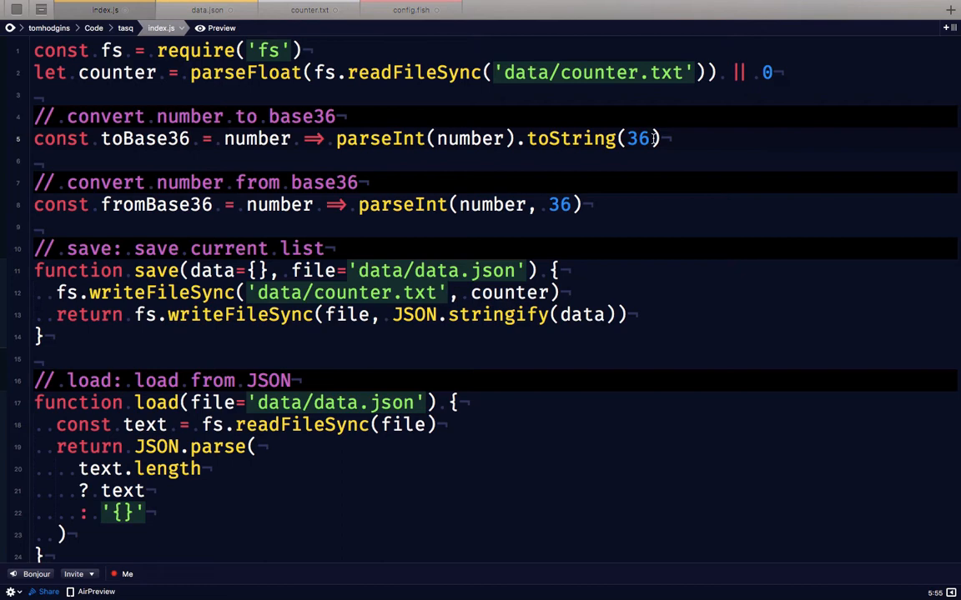
pyautogui.scroll(-3)
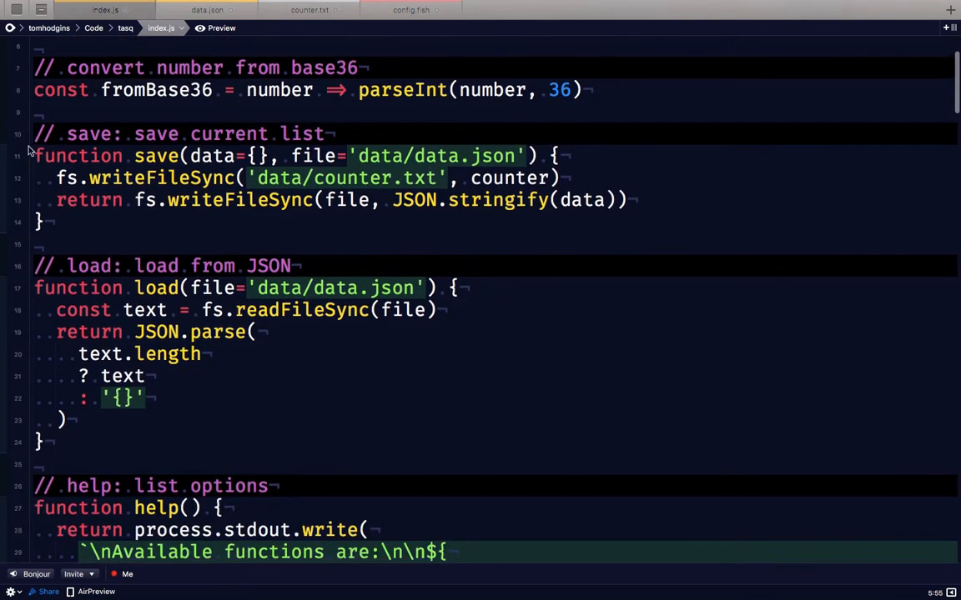
pyautogui.moveTo(33, 134); pyautogui.dragTo(61, 455)
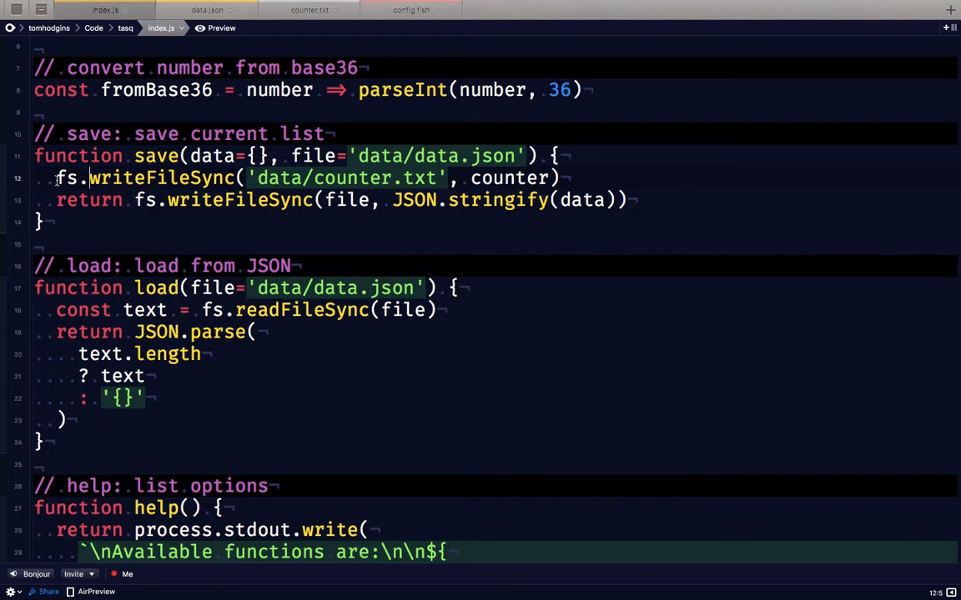
pyautogui.doubleClick(146, 177)
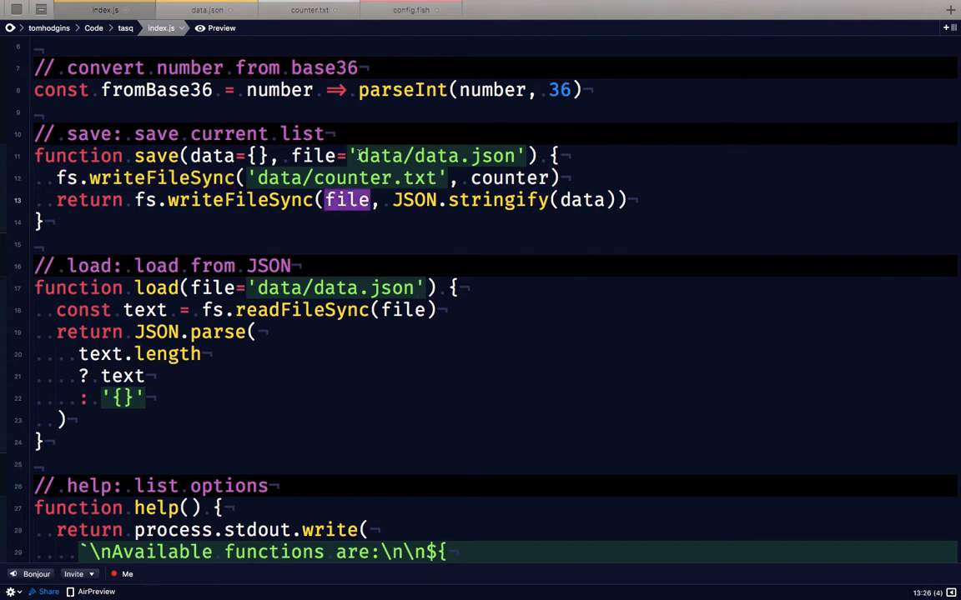
pyautogui.doubleClick(434, 156)
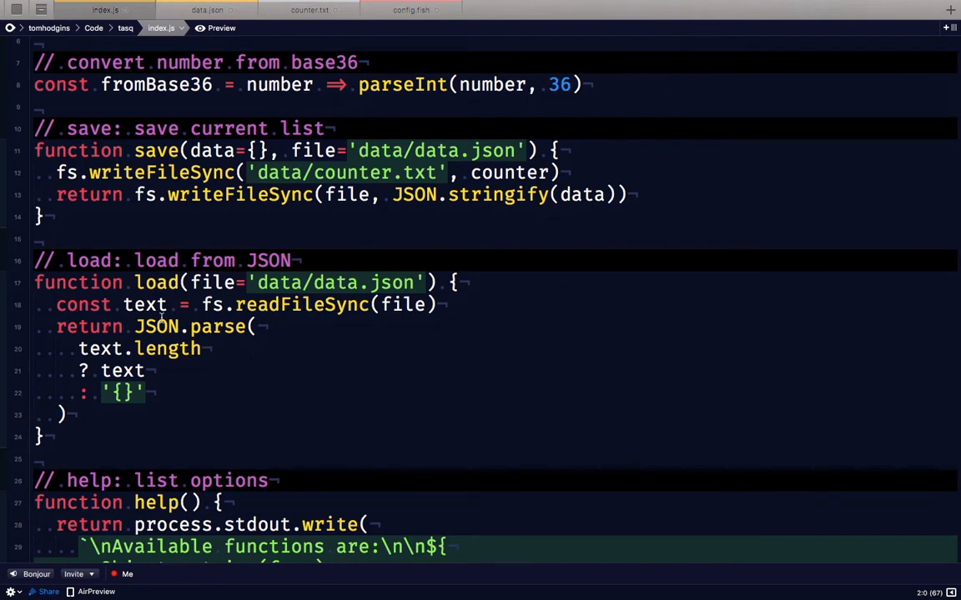
pyautogui.moveTo(363, 282)
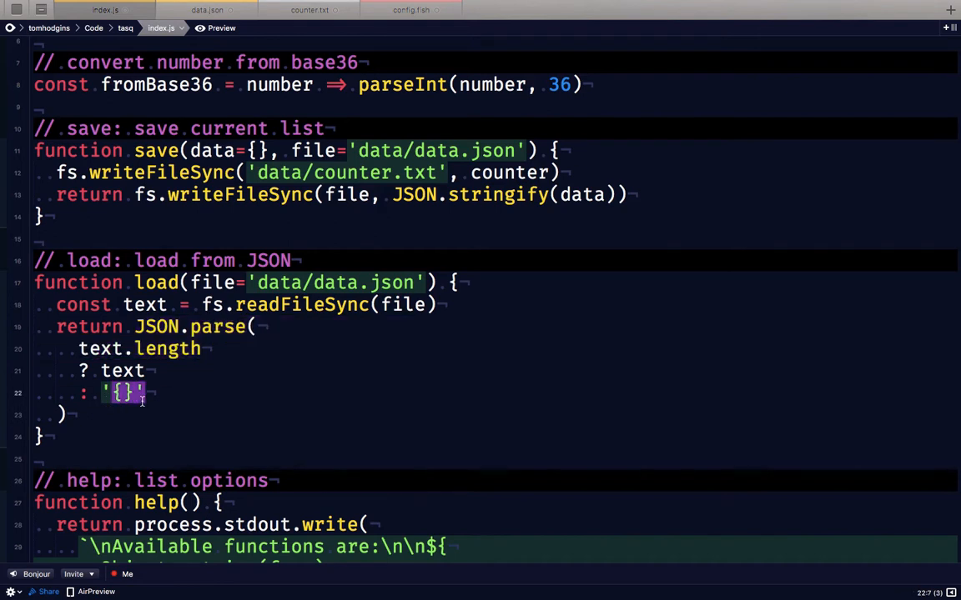
pyautogui.scroll(-3)
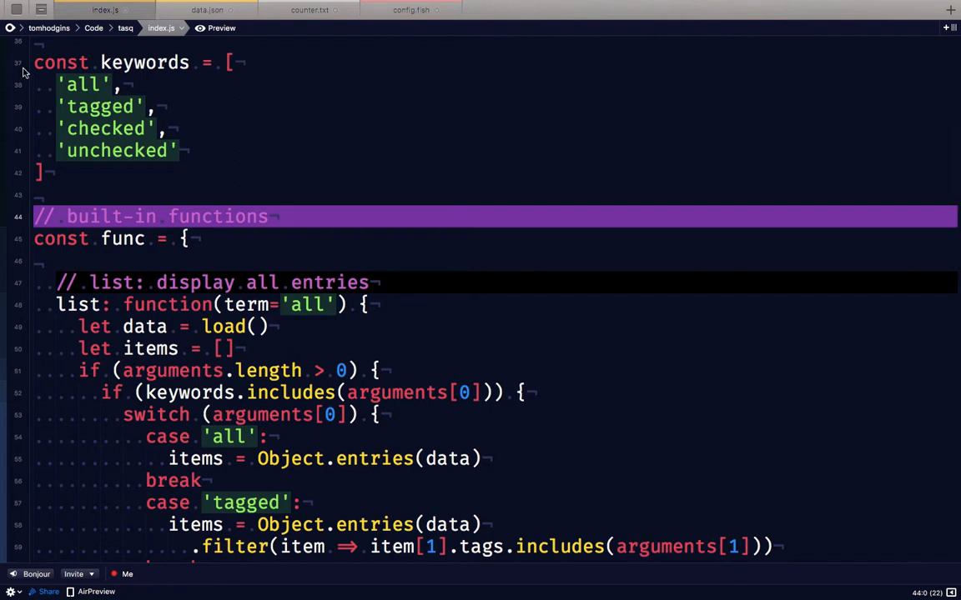
pyautogui.moveTo(95, 127)
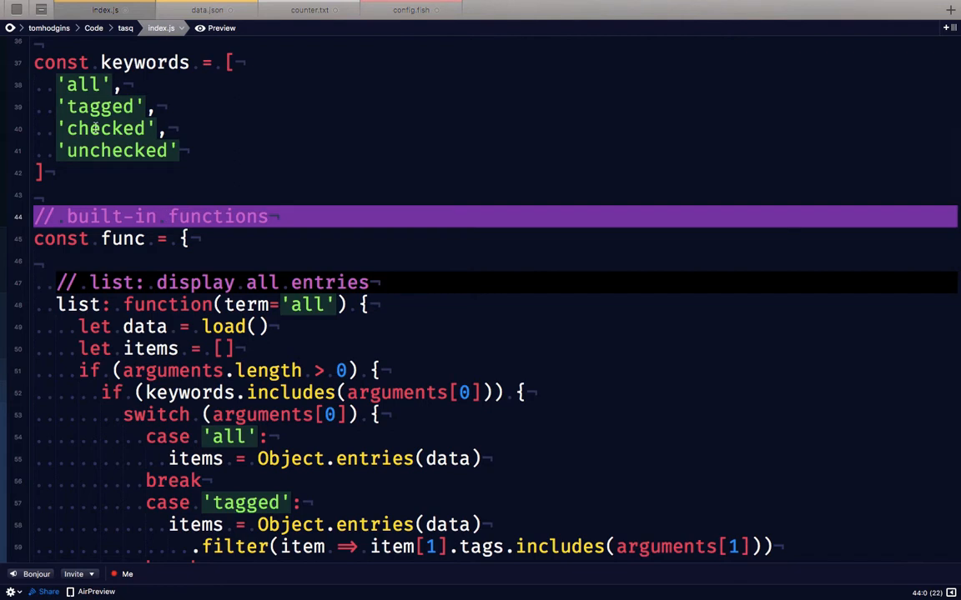
pyautogui.click(83, 84)
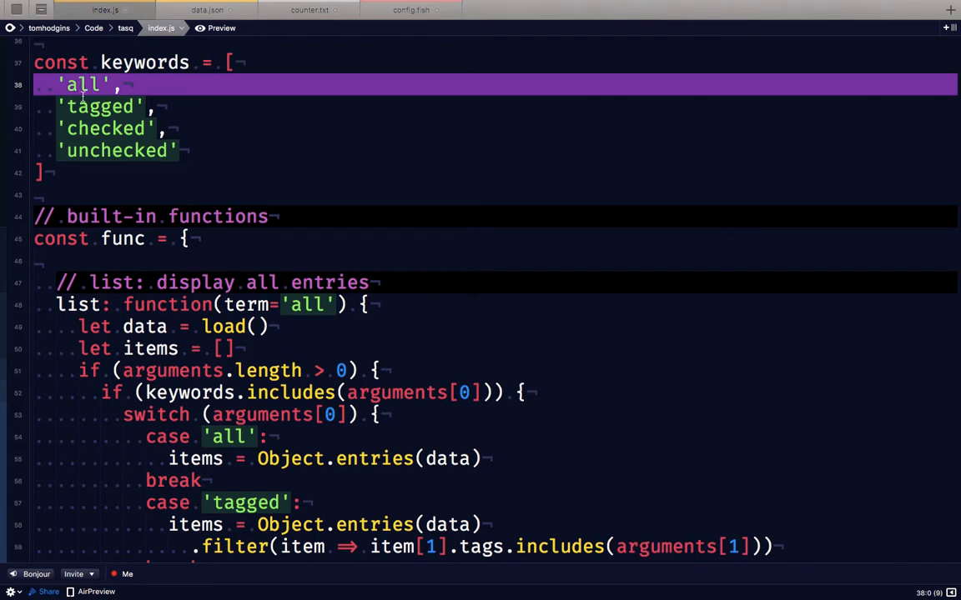
pyautogui.moveTo(89, 124)
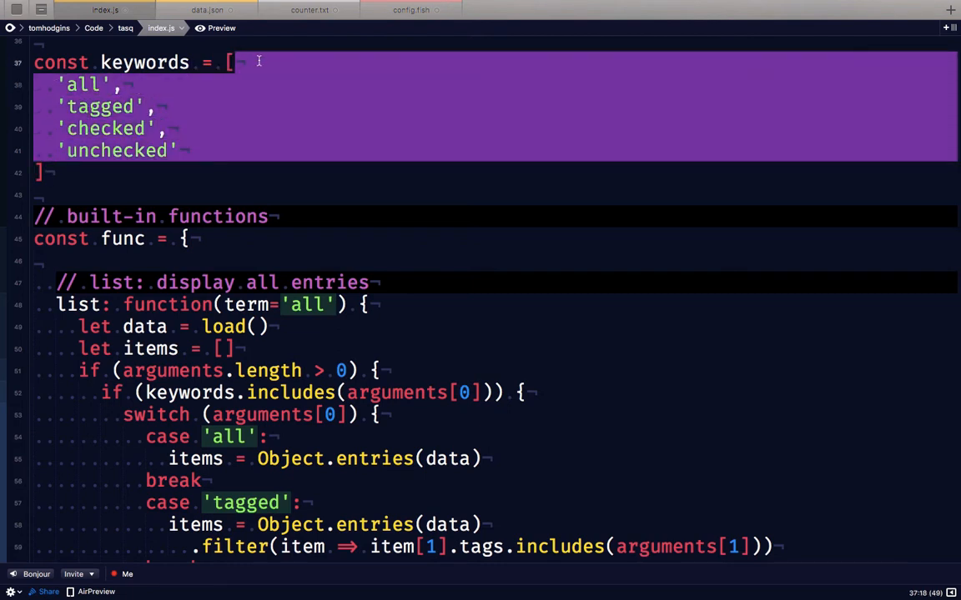
pyautogui.scroll(-3)
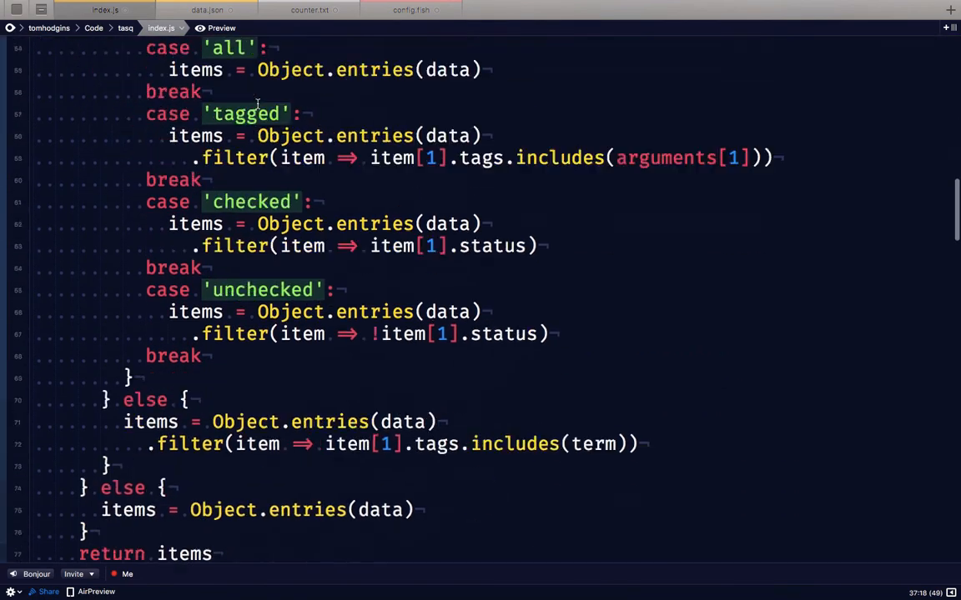
pyautogui.scroll(-3)
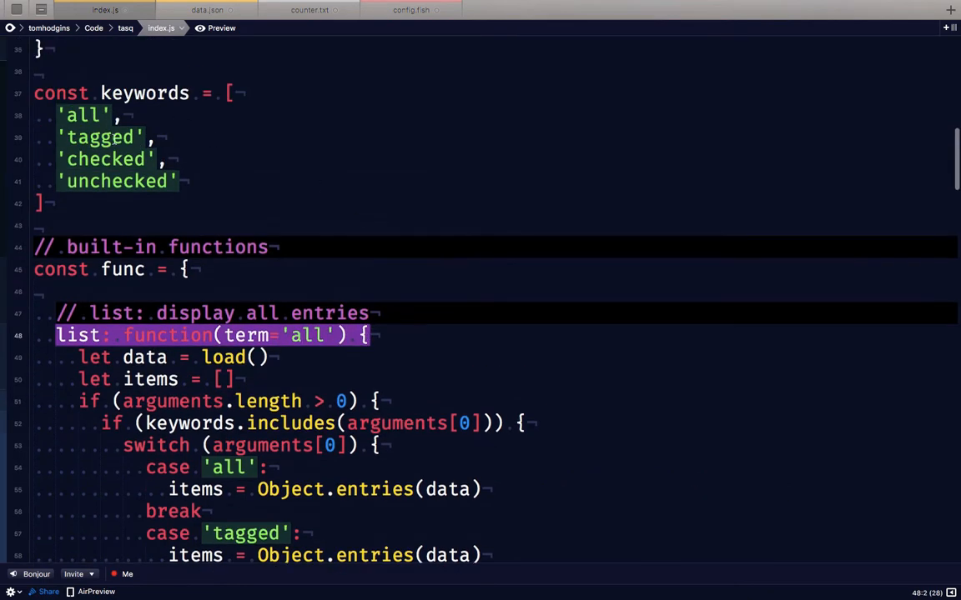
pyautogui.scroll(-3)
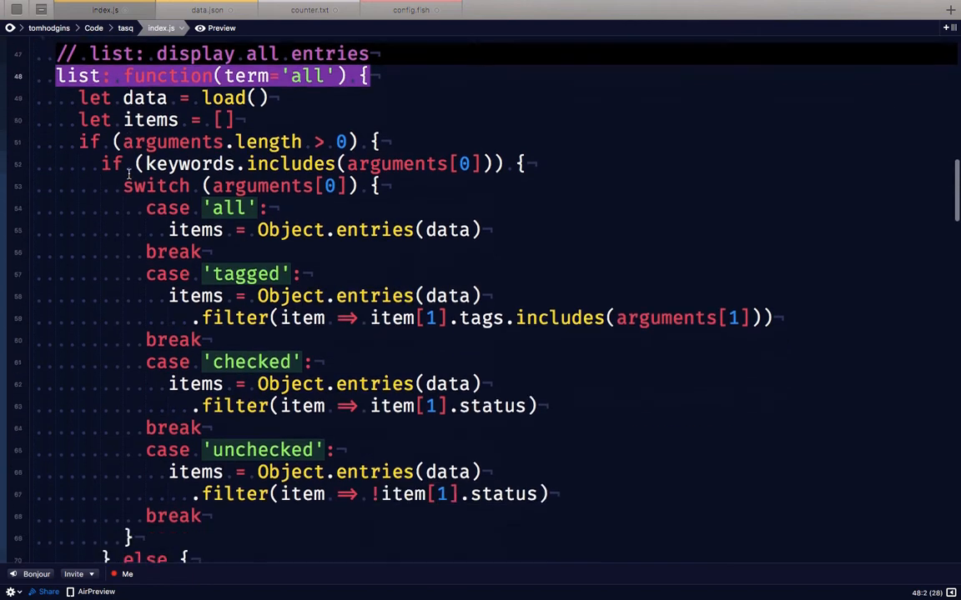
pyautogui.scroll(-3)
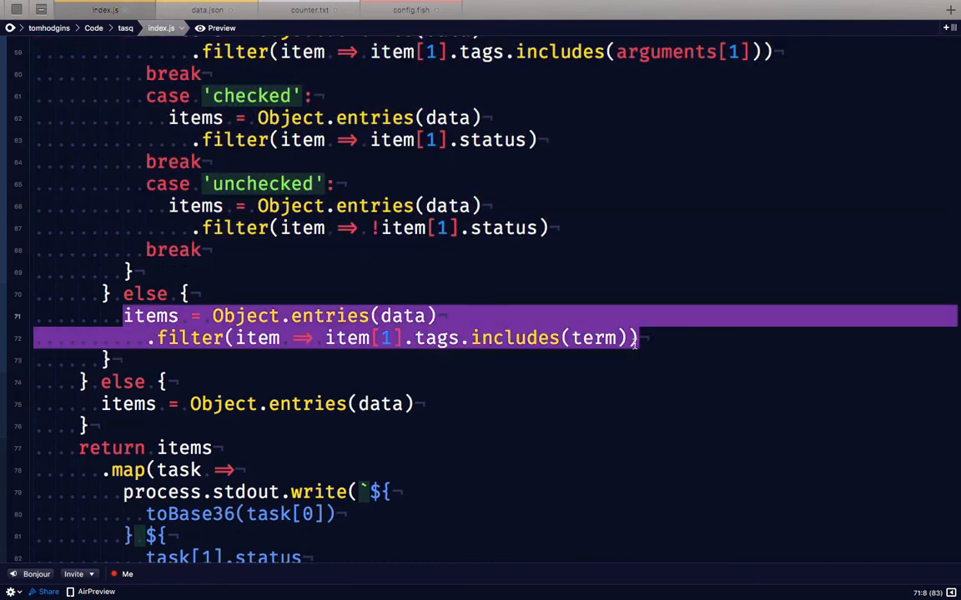
pyautogui.scroll(-3)
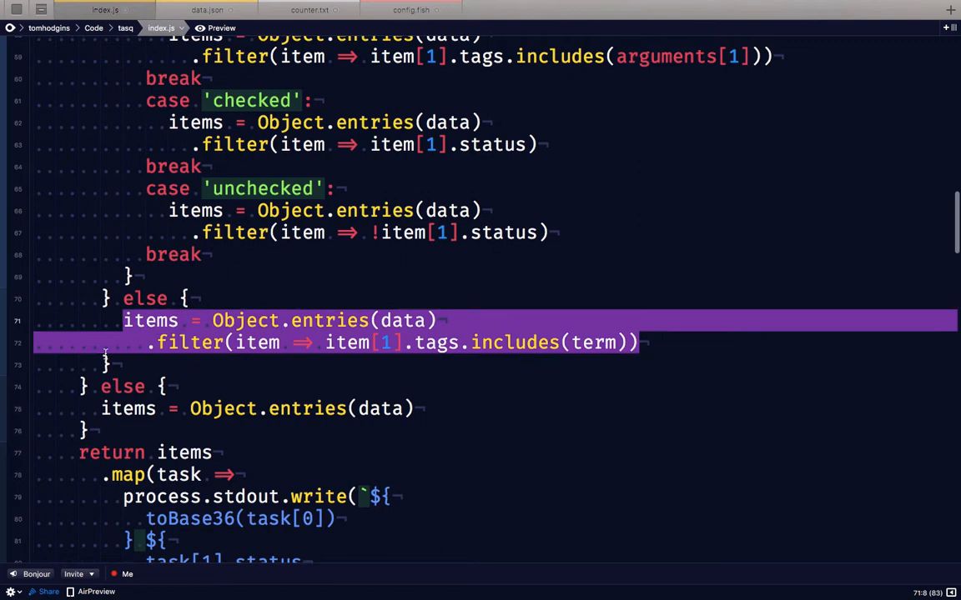
pyautogui.scroll(-3)
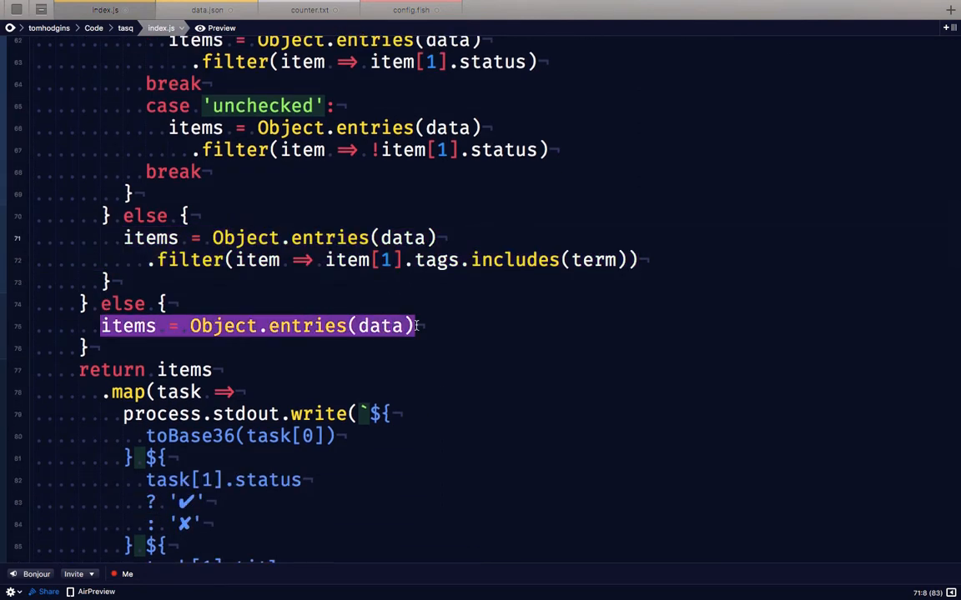
pyautogui.scroll(-3)
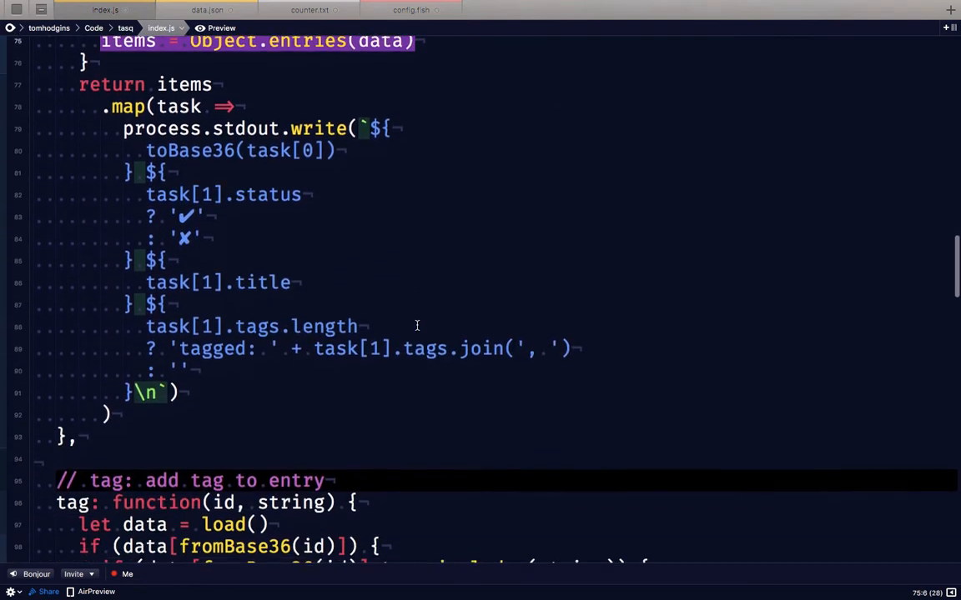
pyautogui.scroll(-3)
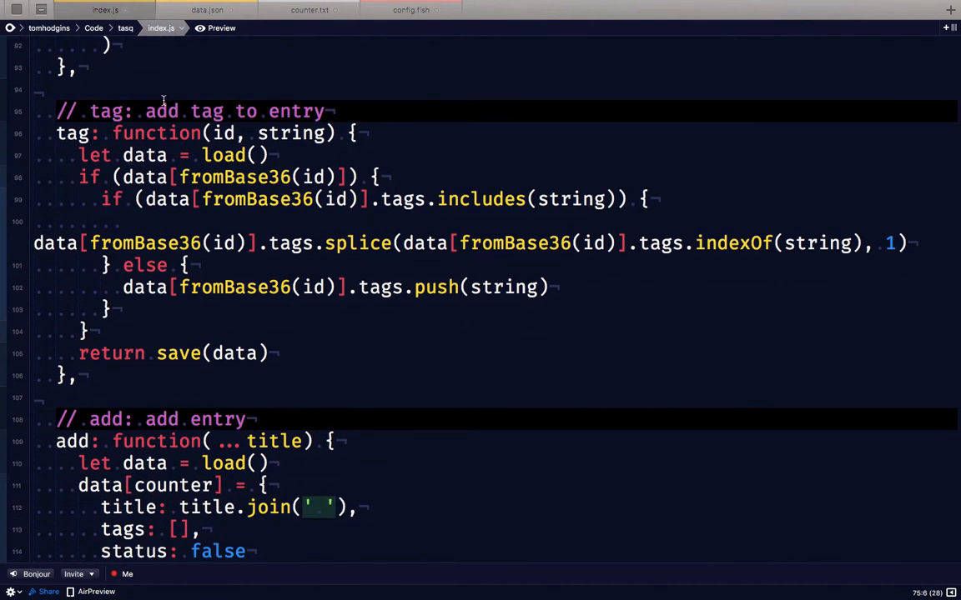
pyautogui.doubleClick(223, 132)
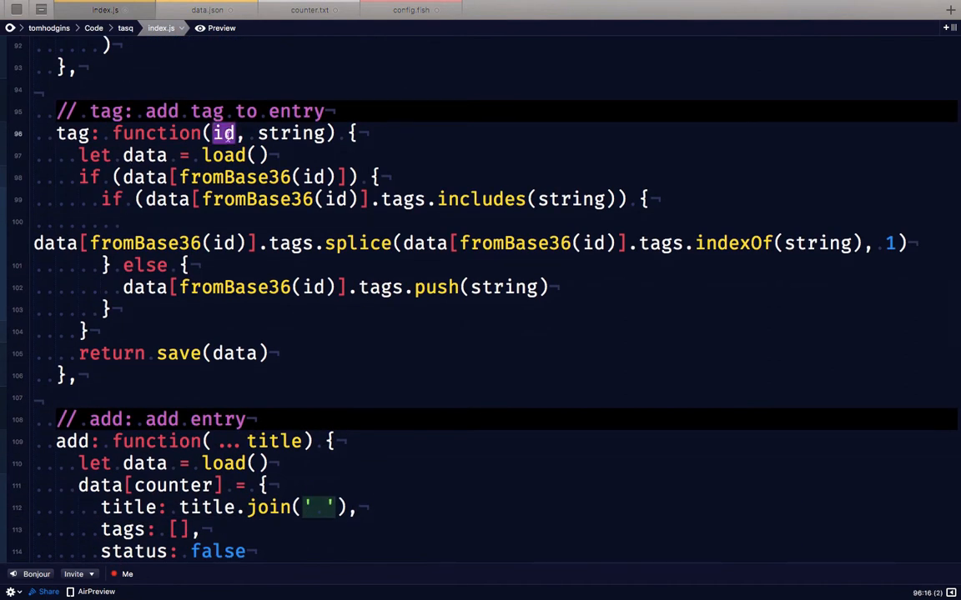
pyautogui.doubleClick(290, 132)
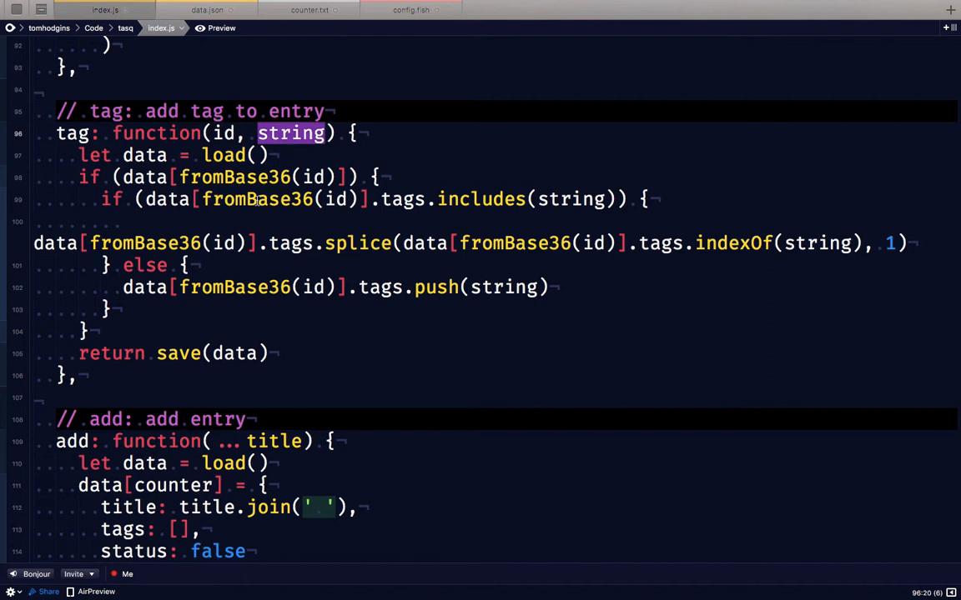
pyautogui.moveTo(354, 236)
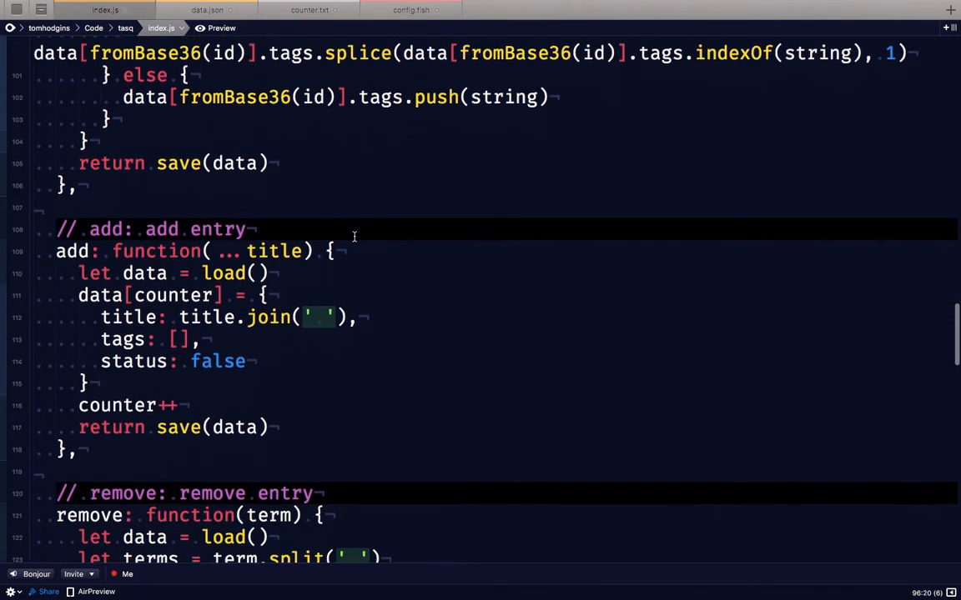
pyautogui.scroll(-3)
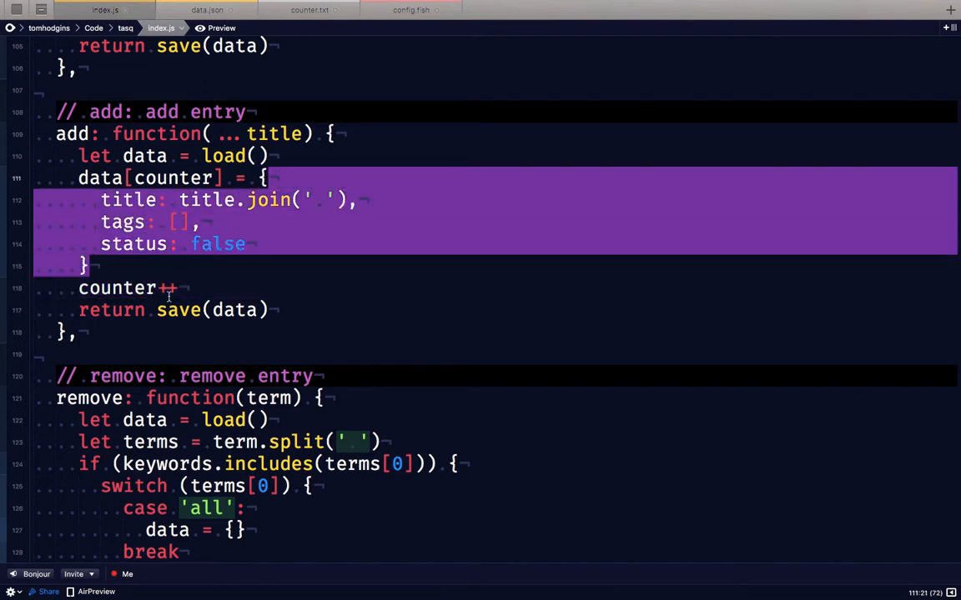
pyautogui.doubleClick(218, 243)
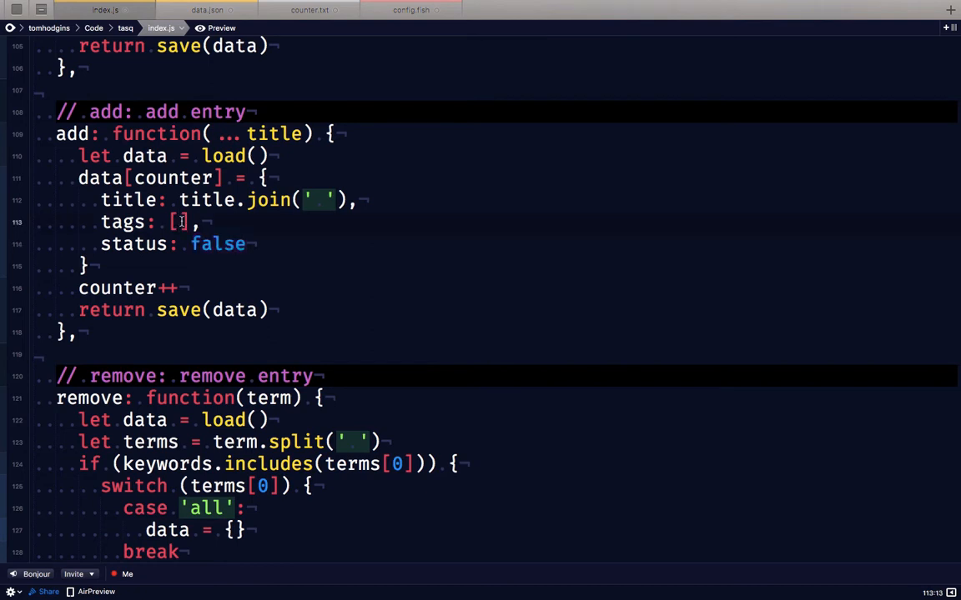
pyautogui.scroll(-3)
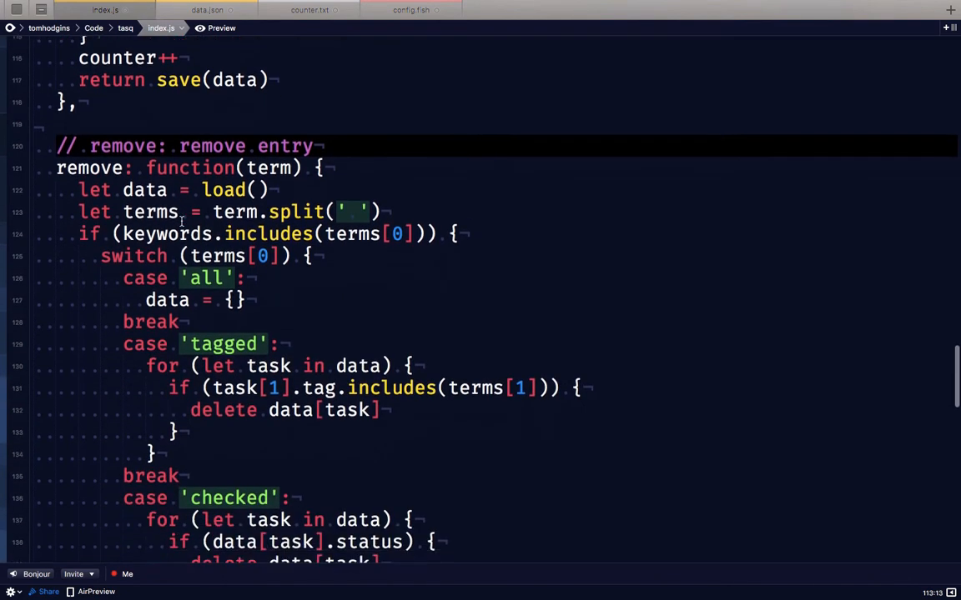
pyautogui.scroll(-3)
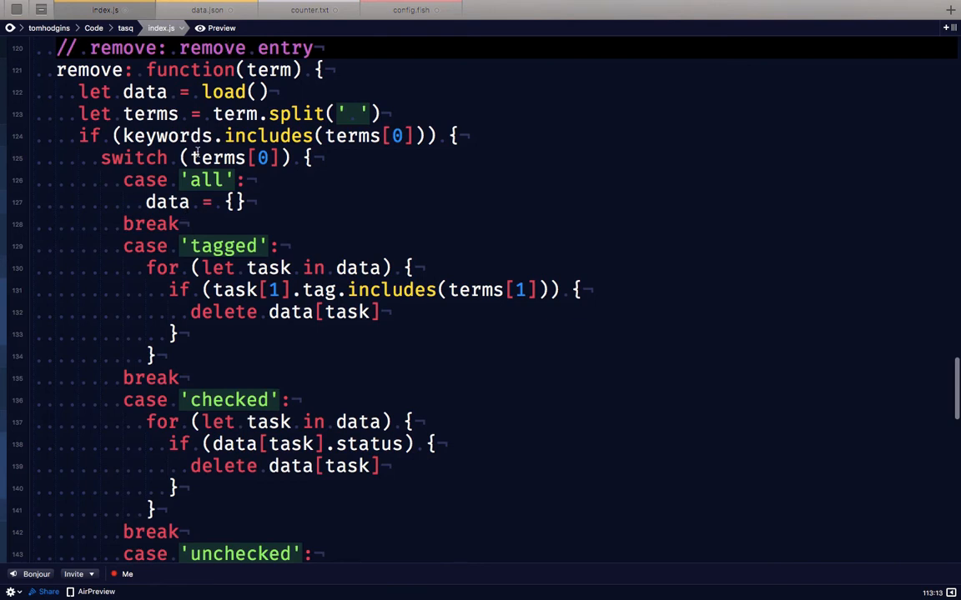
pyautogui.doubleClick(222, 246)
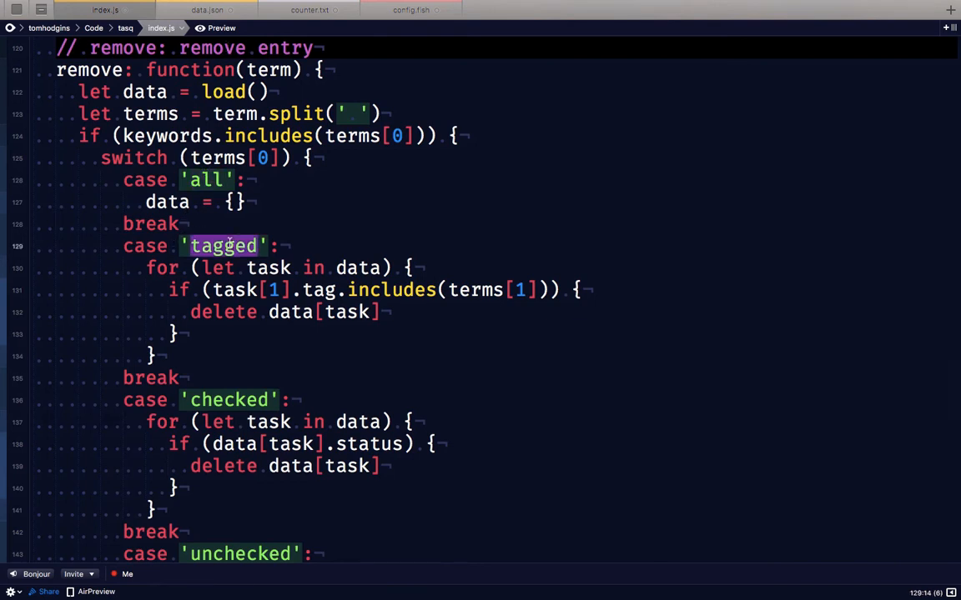
pyautogui.scroll(-3)
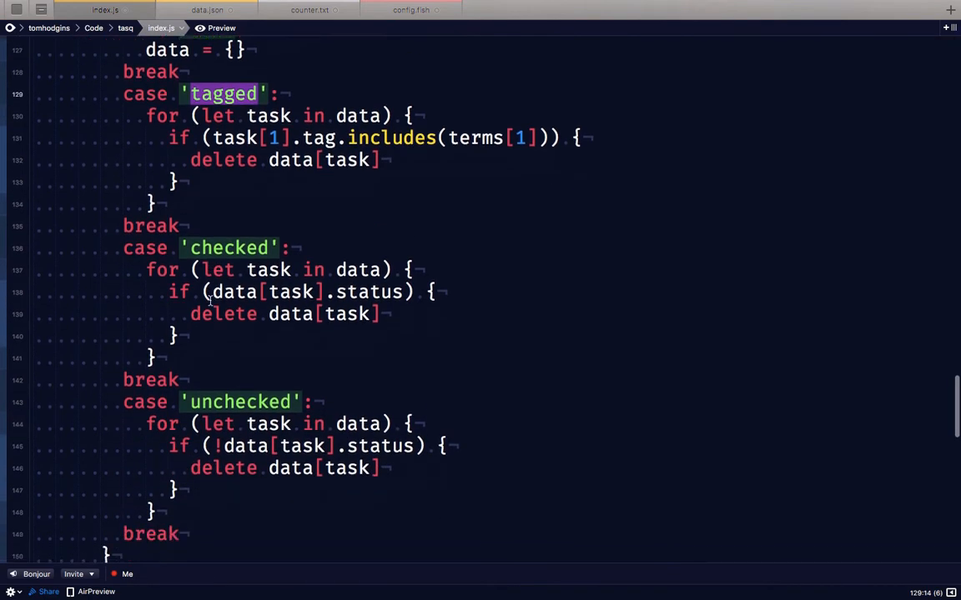
pyautogui.scroll(-3)
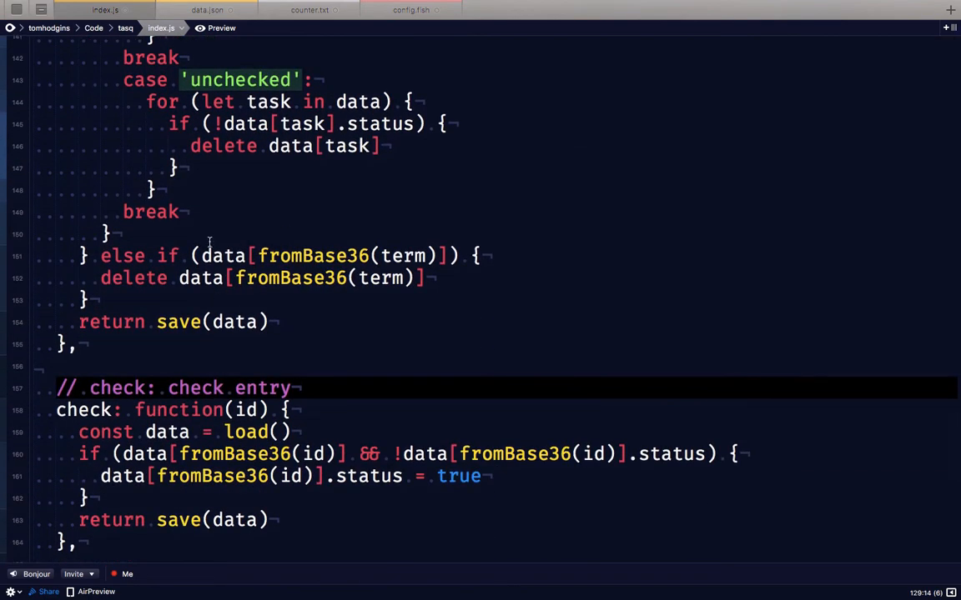
pyautogui.moveTo(138, 352)
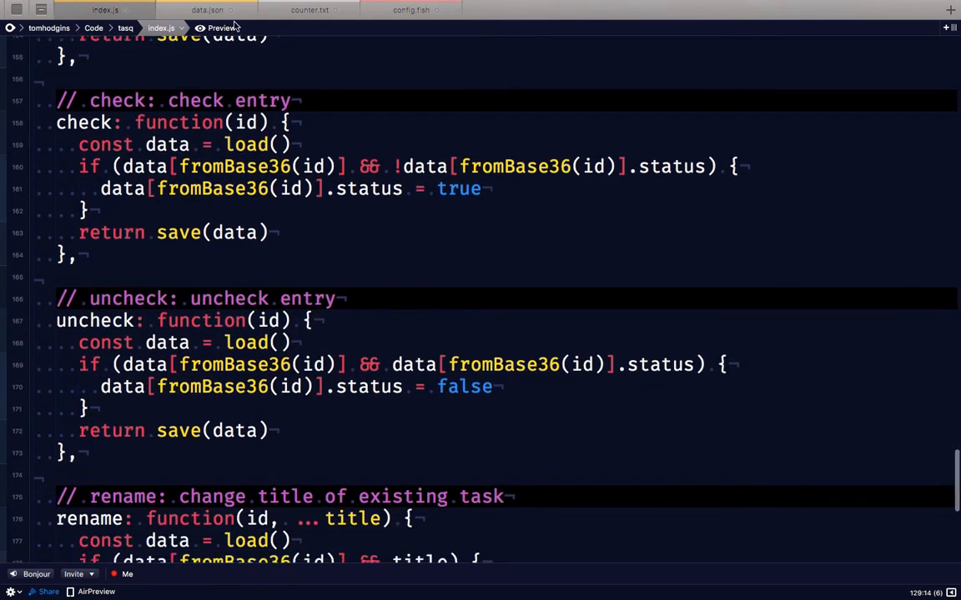
pyautogui.doubleClick(246, 123)
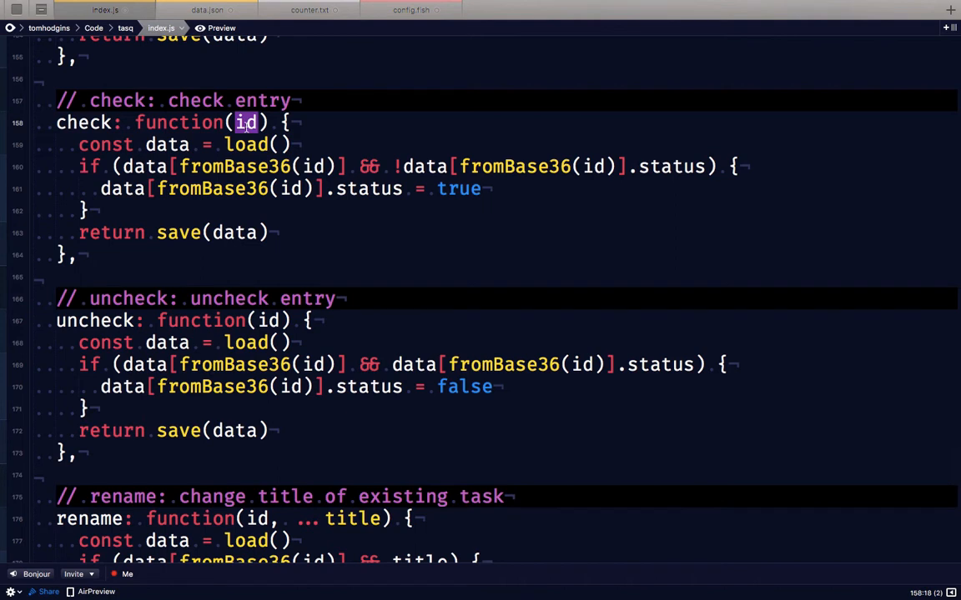
pyautogui.scroll(-3)
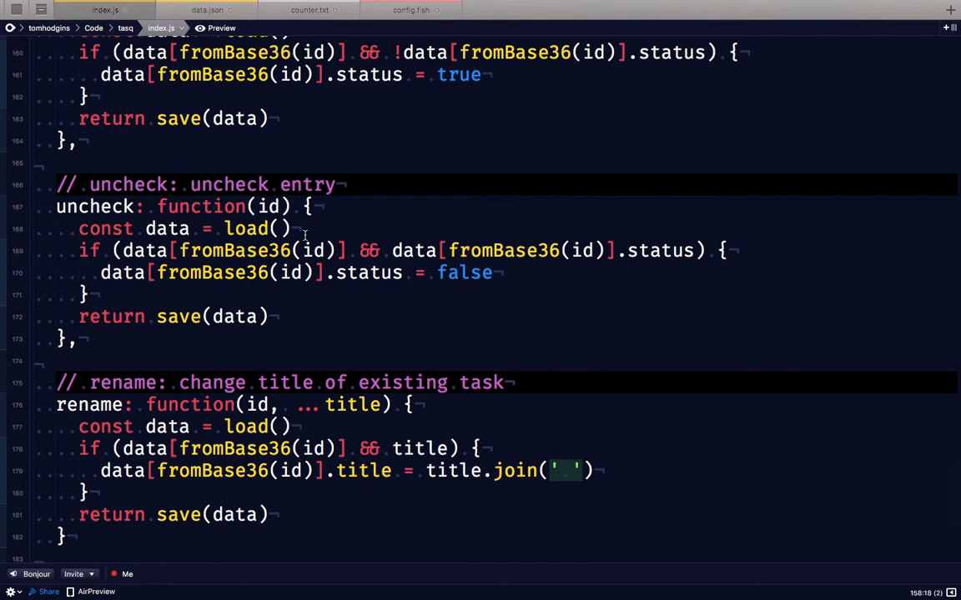
pyautogui.scroll(-3)
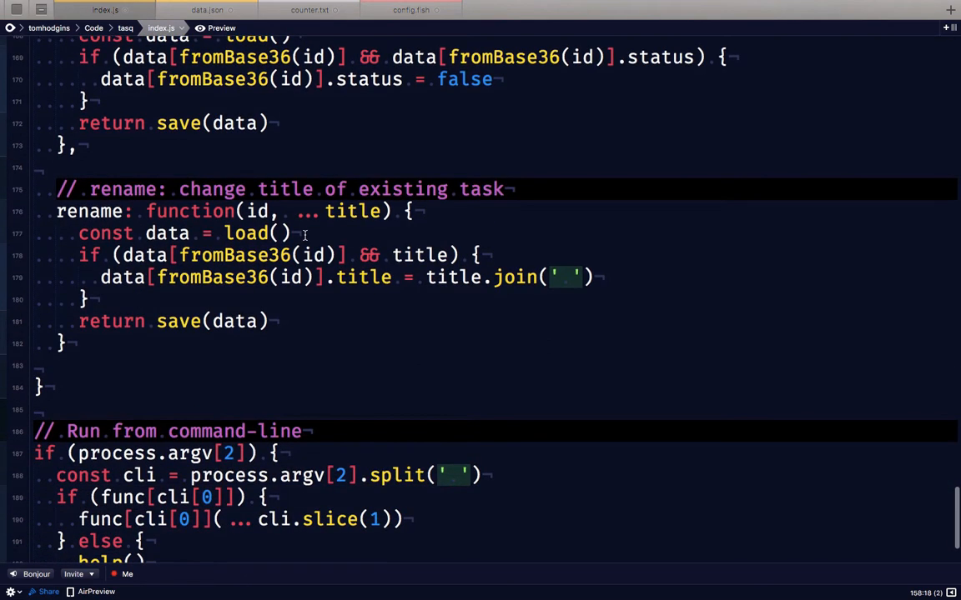
pyautogui.doubleClick(350, 211)
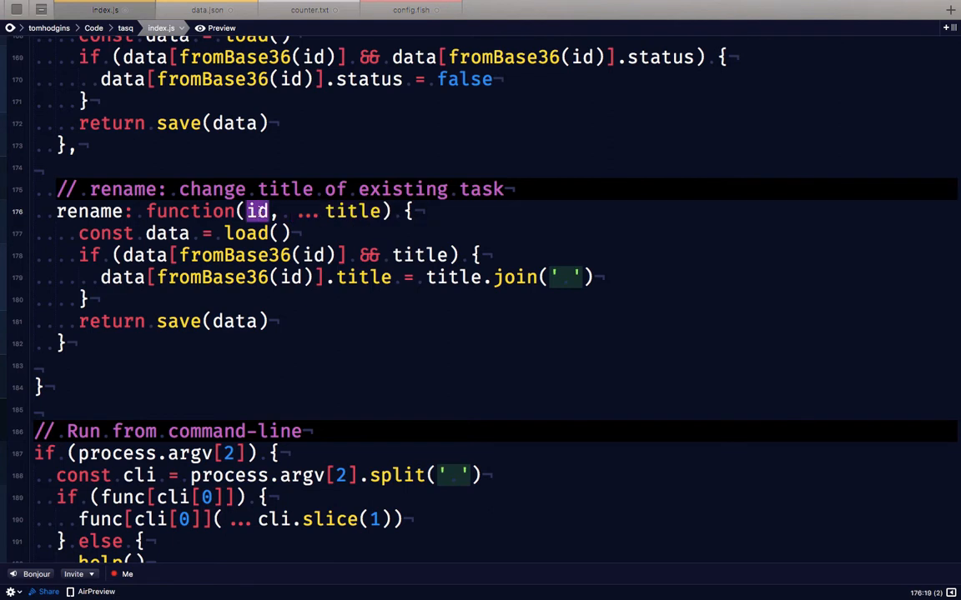
pyautogui.scroll(-3)
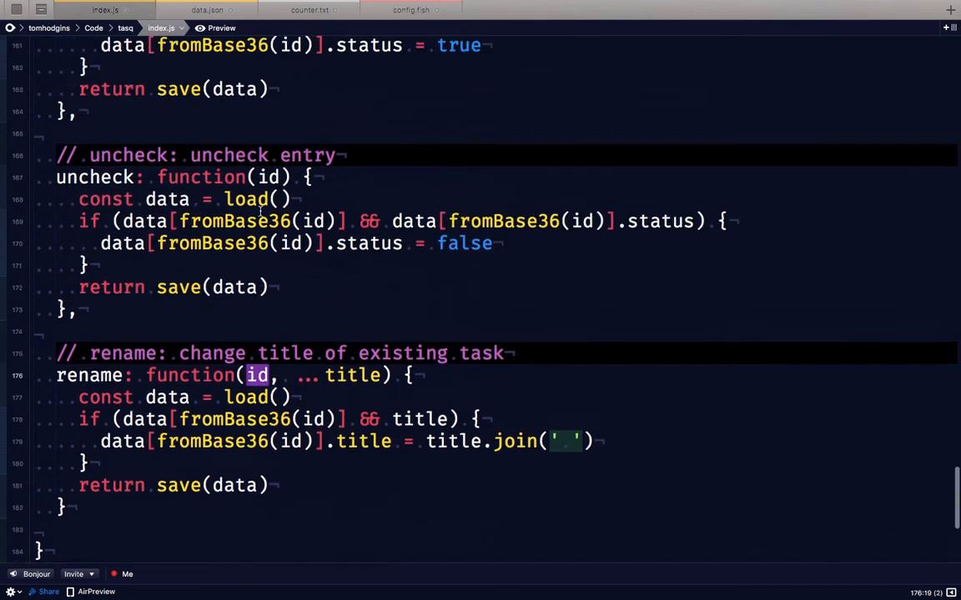
pyautogui.scroll(3)
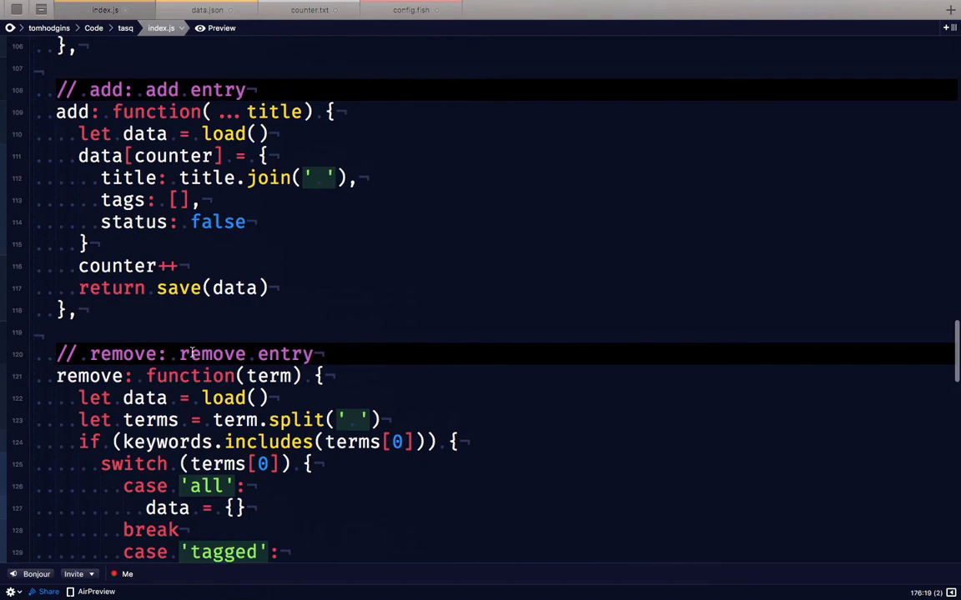
pyautogui.doubleClick(269, 376)
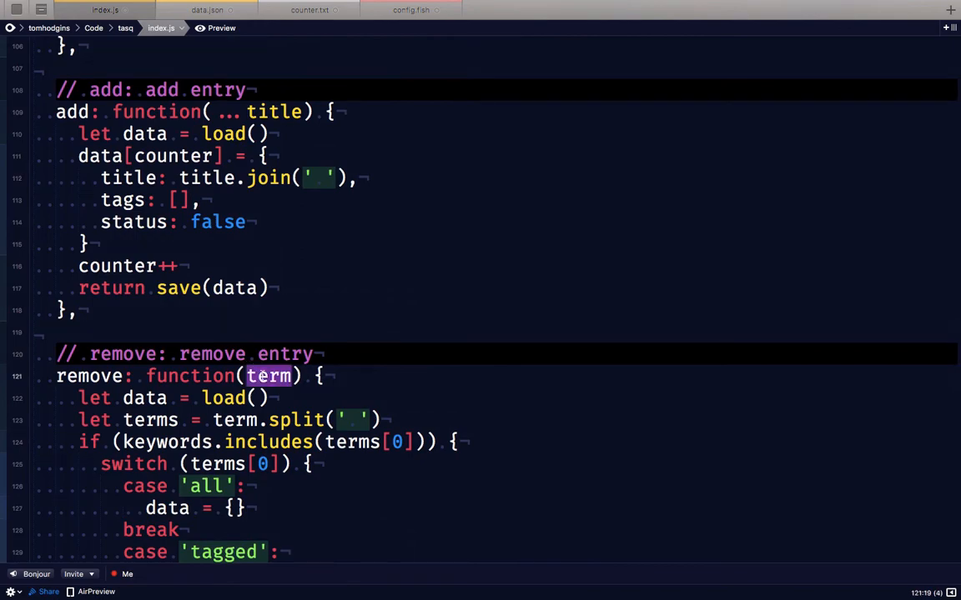
pyautogui.scroll(-3)
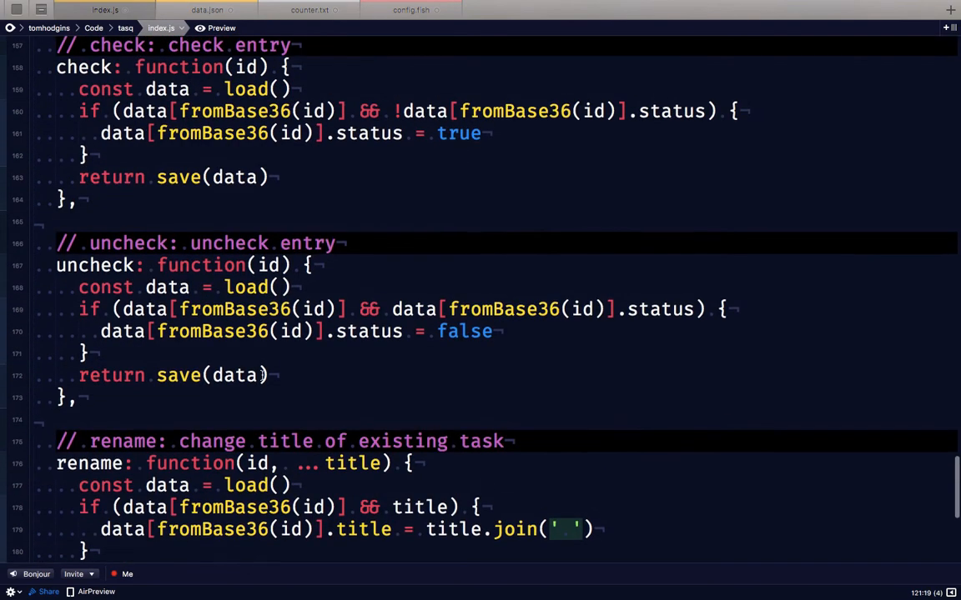
pyautogui.scroll(-3)
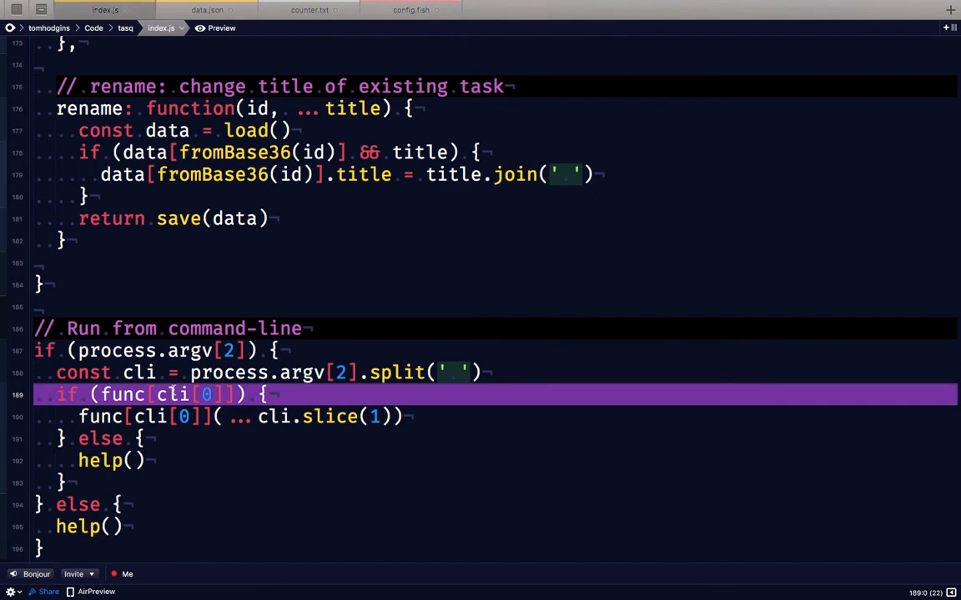
pyautogui.click(463, 440)
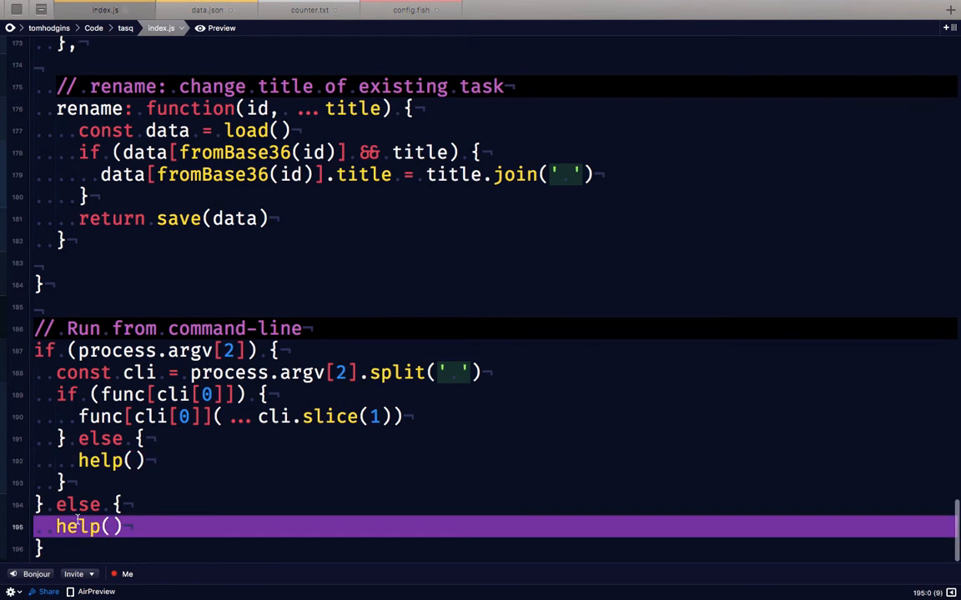
# Close the data.json and counter.txt tabs and highlight the tasq function lines in config.fish
pyautogui.click(206, 9)
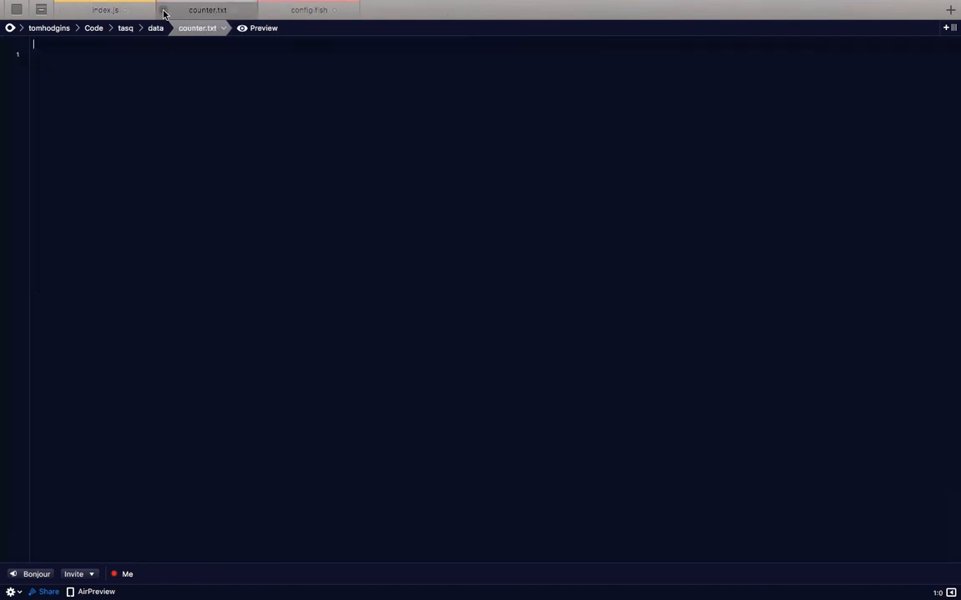
pyautogui.click(206, 9)
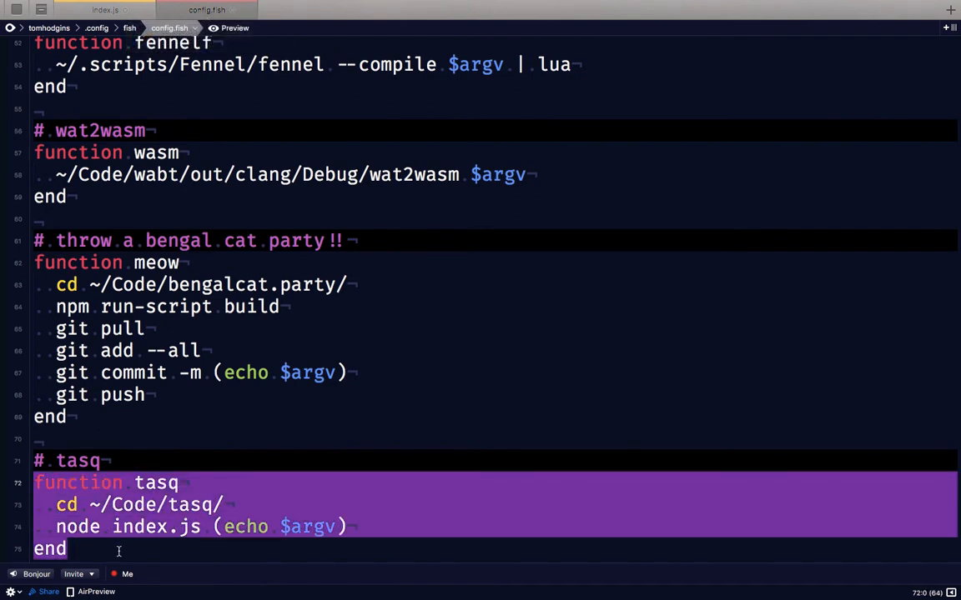
pyautogui.doubleClick(156, 483)
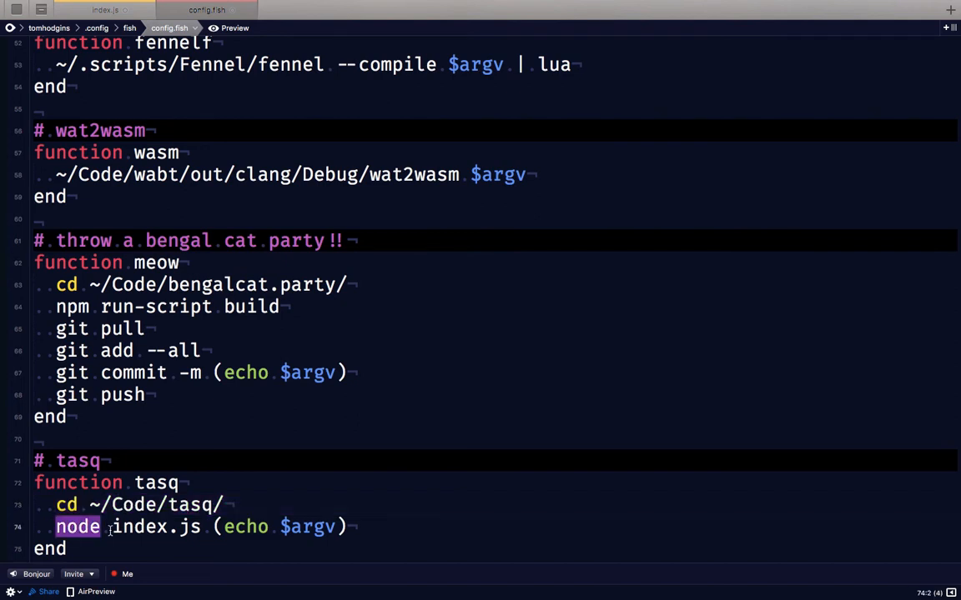
pyautogui.doubleClick(156, 527)
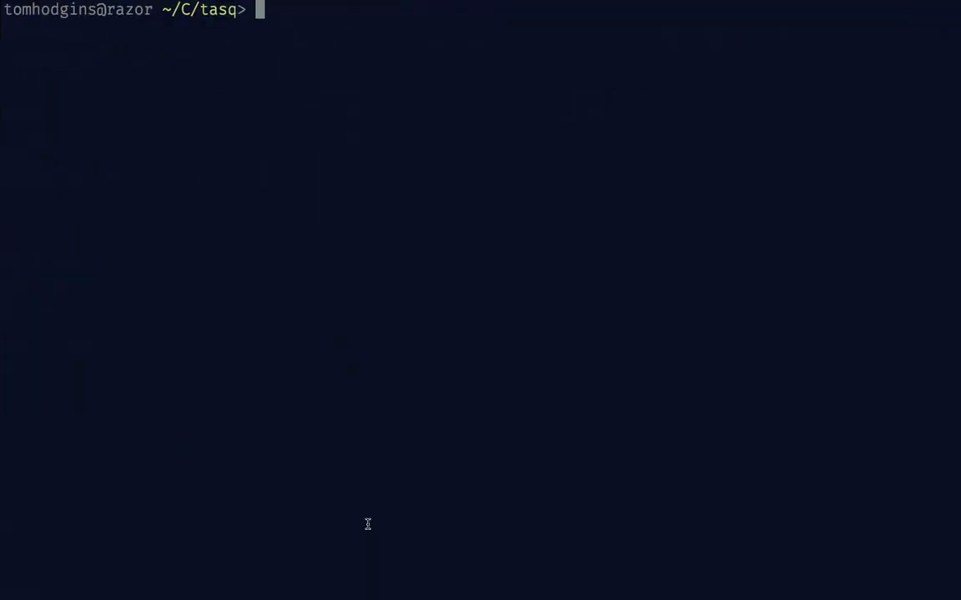
# Run bare tasq to show its commands, add First Task and Second Task, and list them
pyautogui.write('tasq')
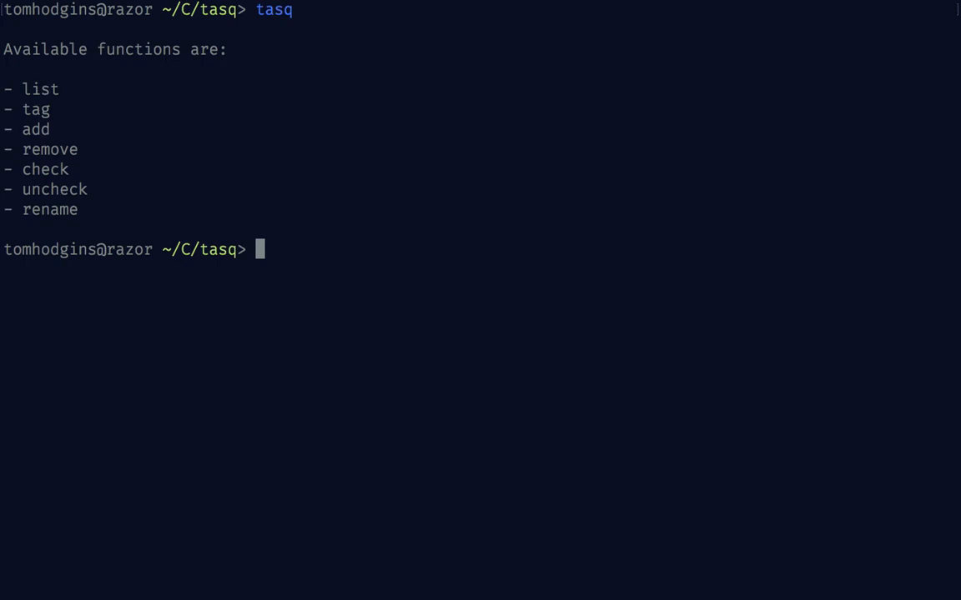
pyautogui.moveTo(173, 201)
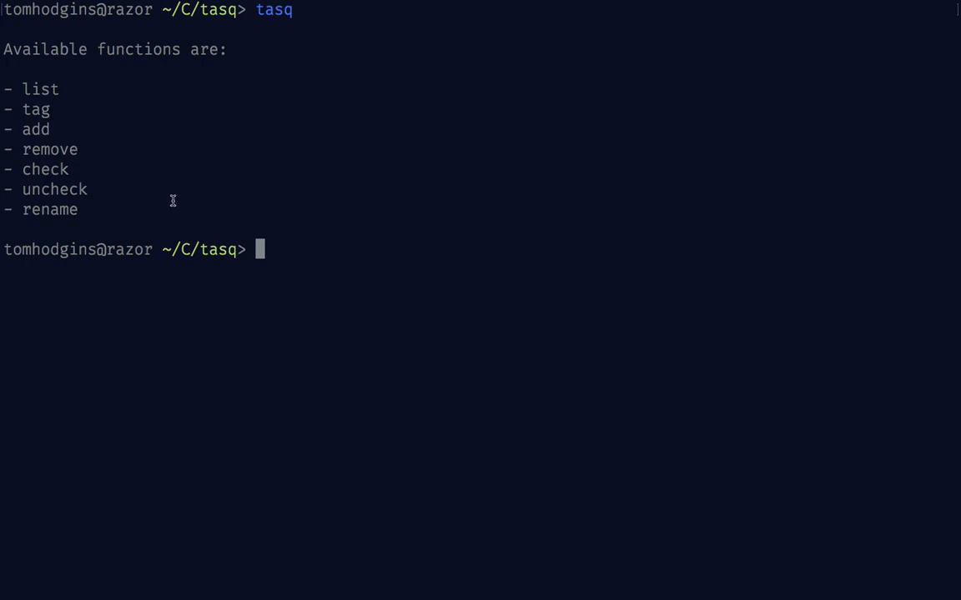
pyautogui.moveTo(157, 185)
pyautogui.write('tasq add F')
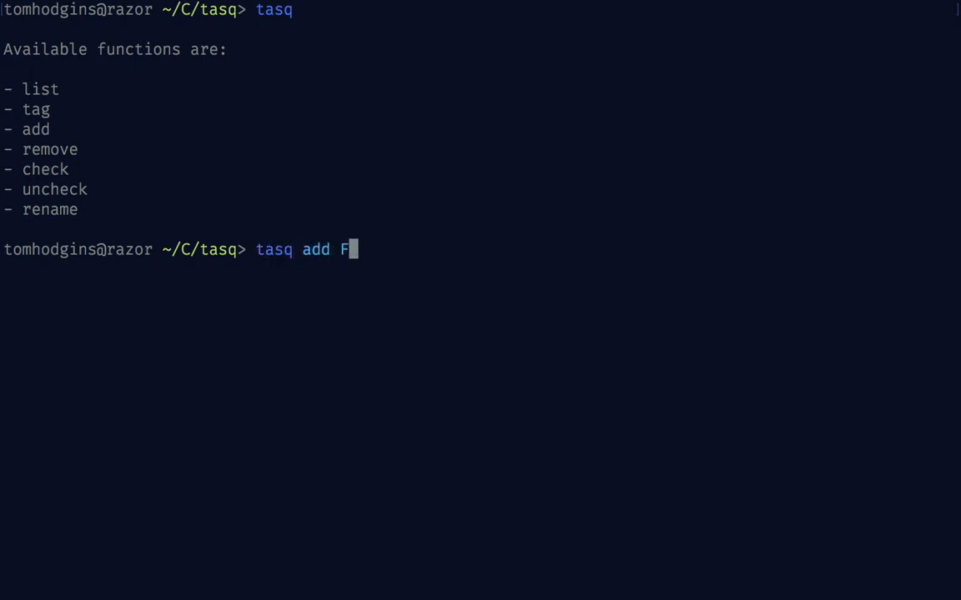
pyautogui.write('irst Task')
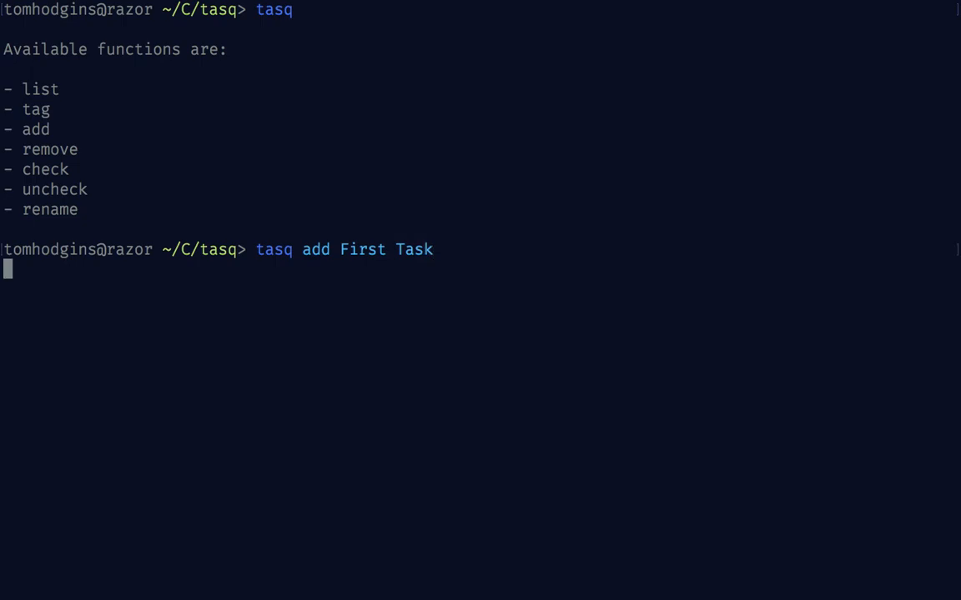
pyautogui.write('tasq list')
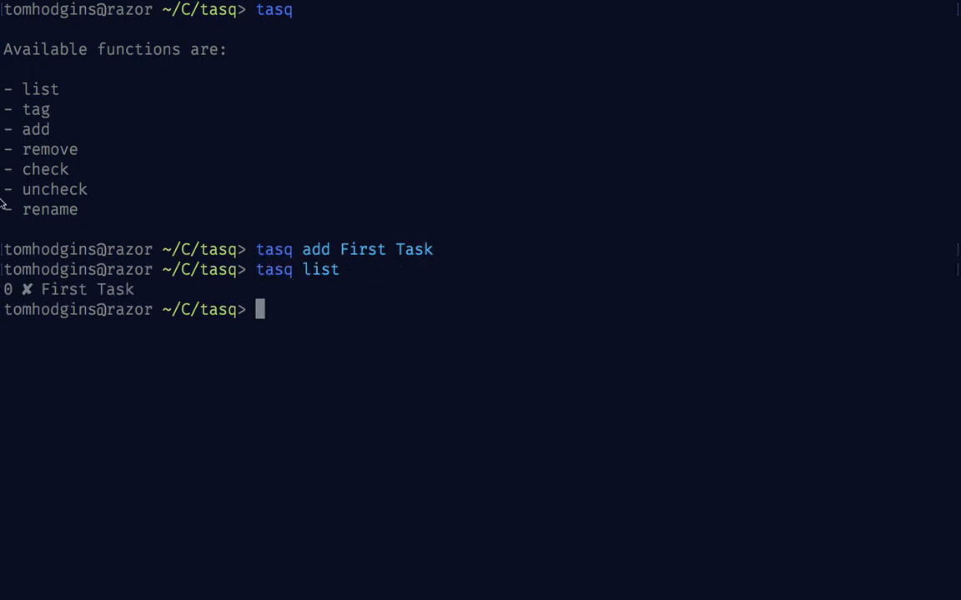
pyautogui.moveTo(12, 286)
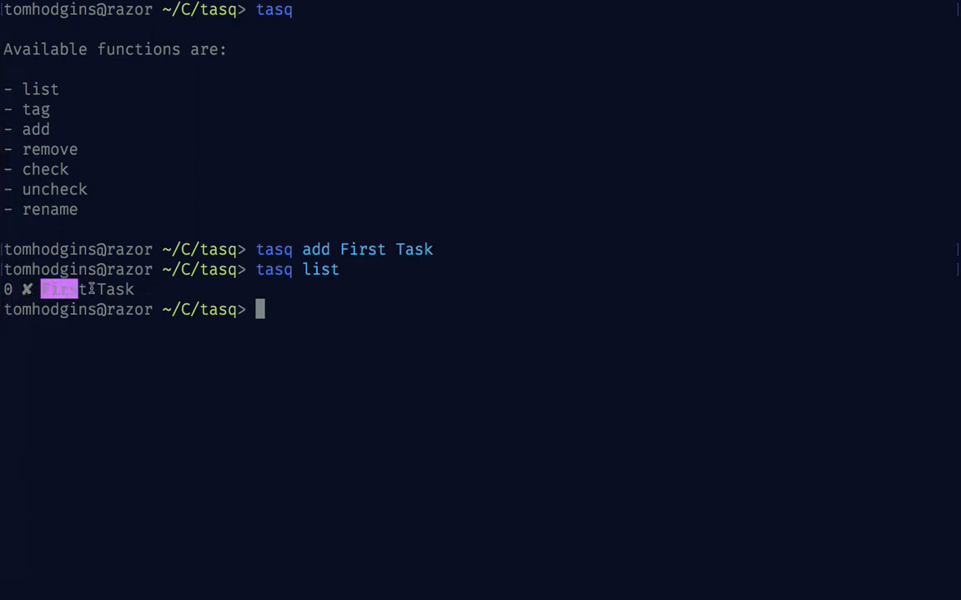
pyautogui.write('tasq list')
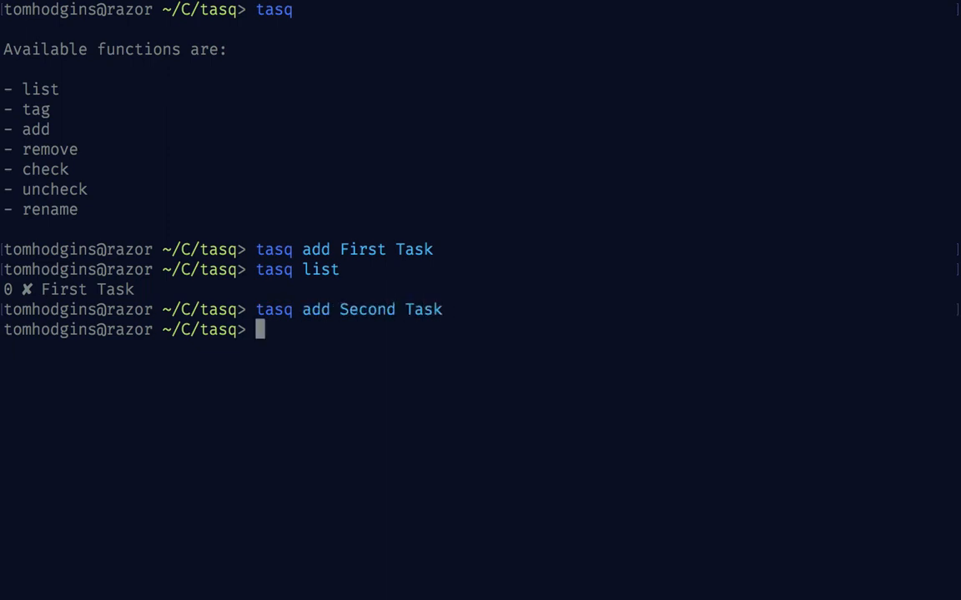
pyautogui.write('tasq list')
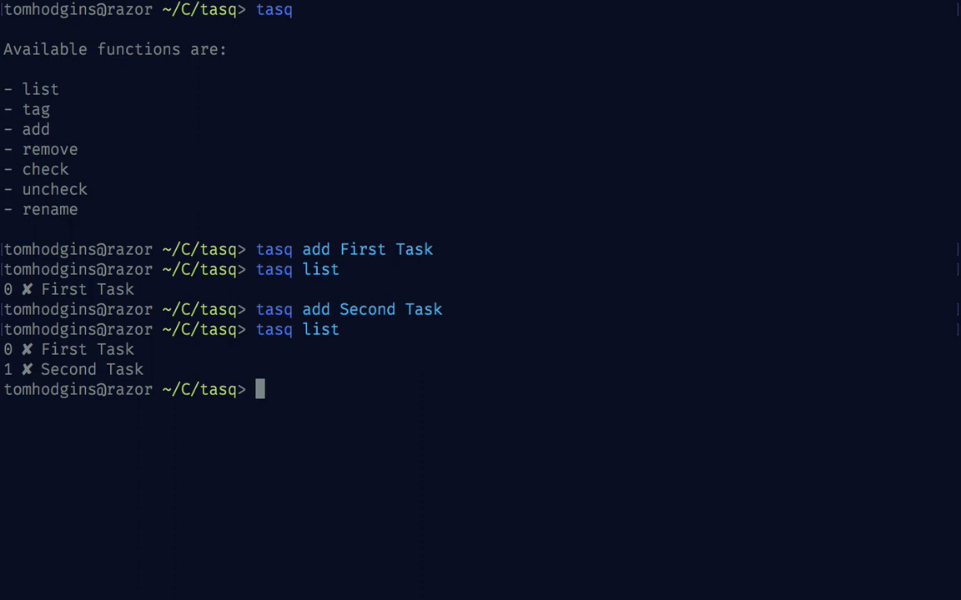
# Tag First Task with work and project1, and Second Task with work
pyautogui.write('tasq list')
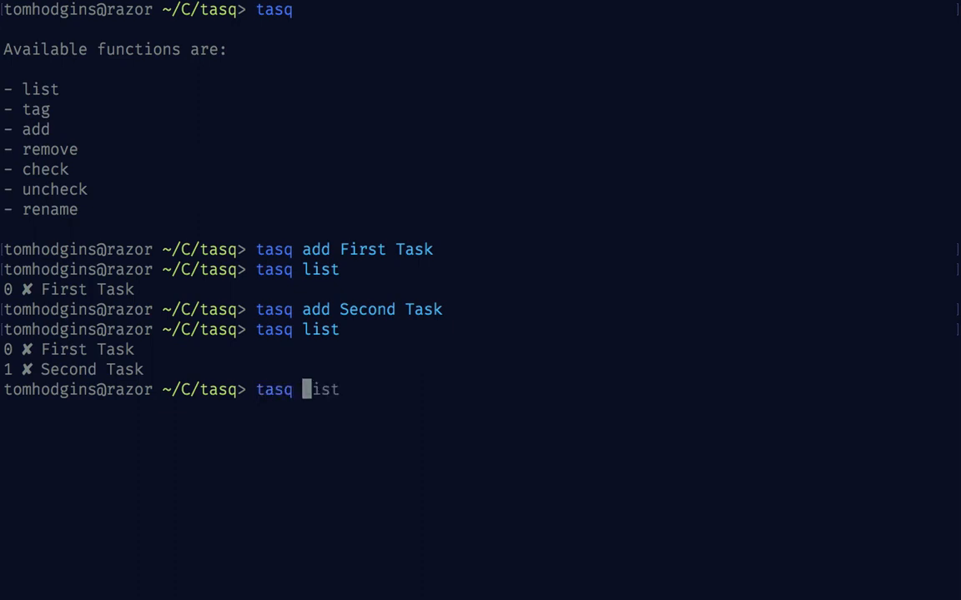
pyautogui.write('tag 3z testing')
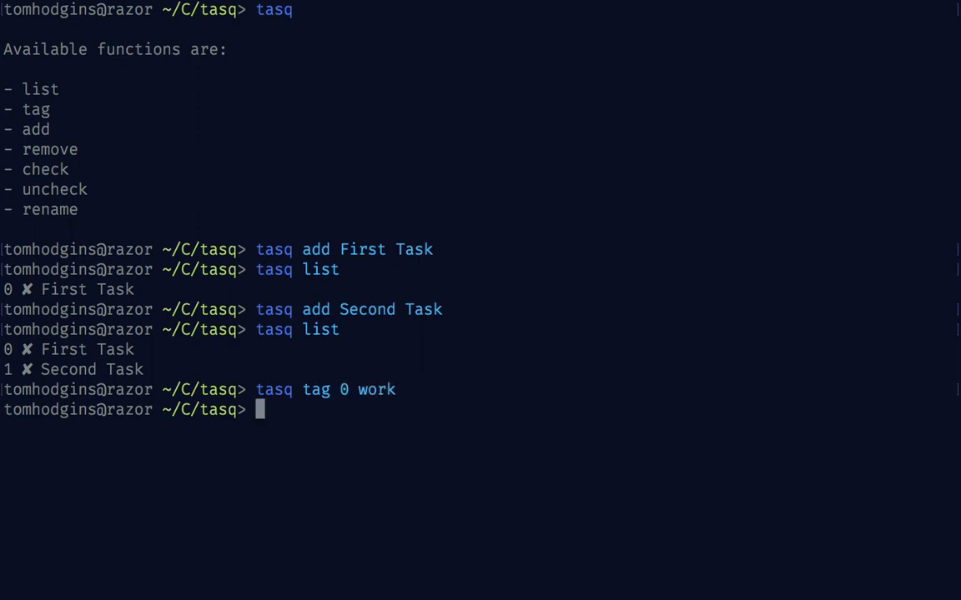
pyautogui.write('tasq list')
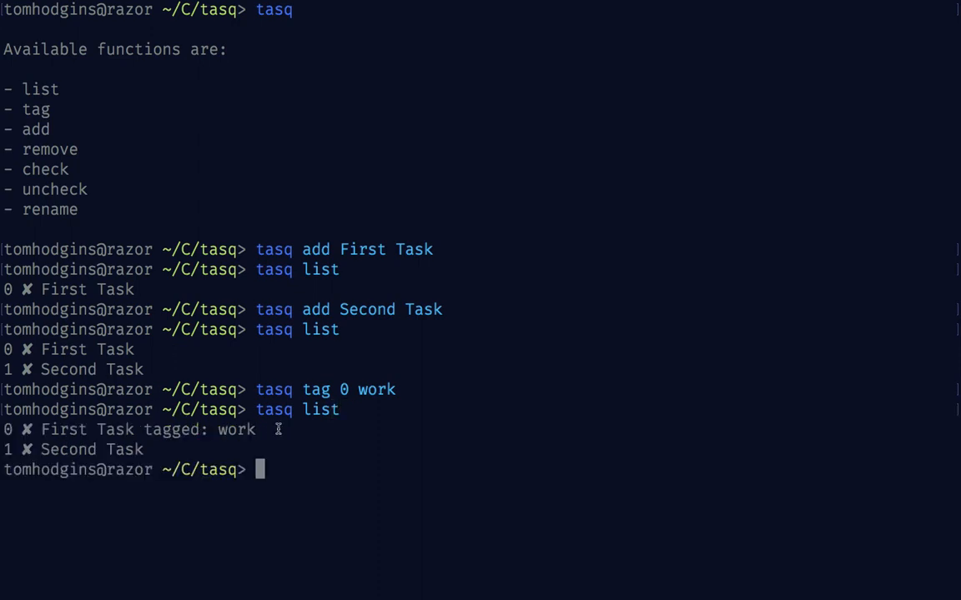
pyautogui.write('tasq tag 0 wor')
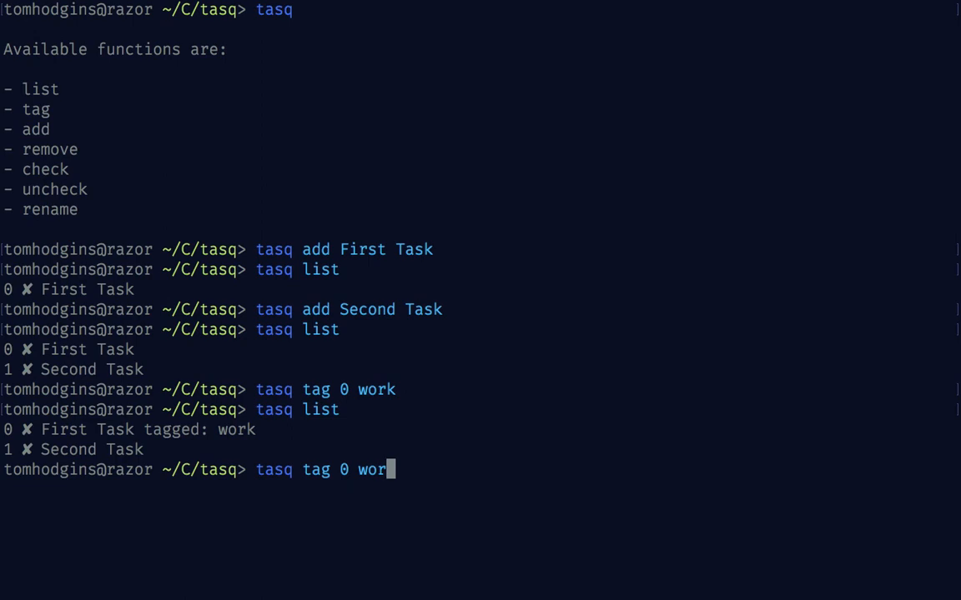
pyautogui.write('project1')
pyautogui.write('tasq list')
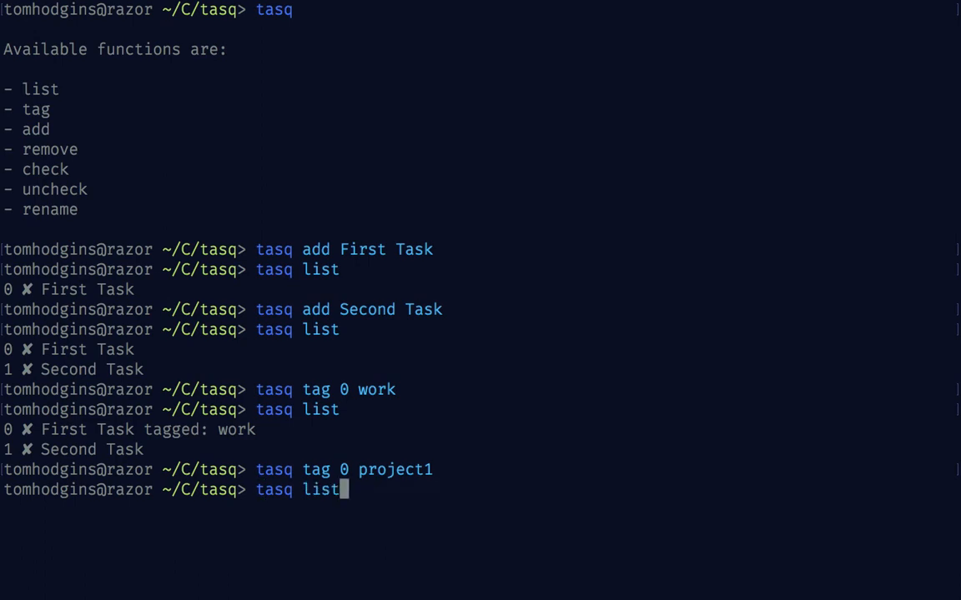
pyautogui.press('enter')
pyautogui.write('tasq')
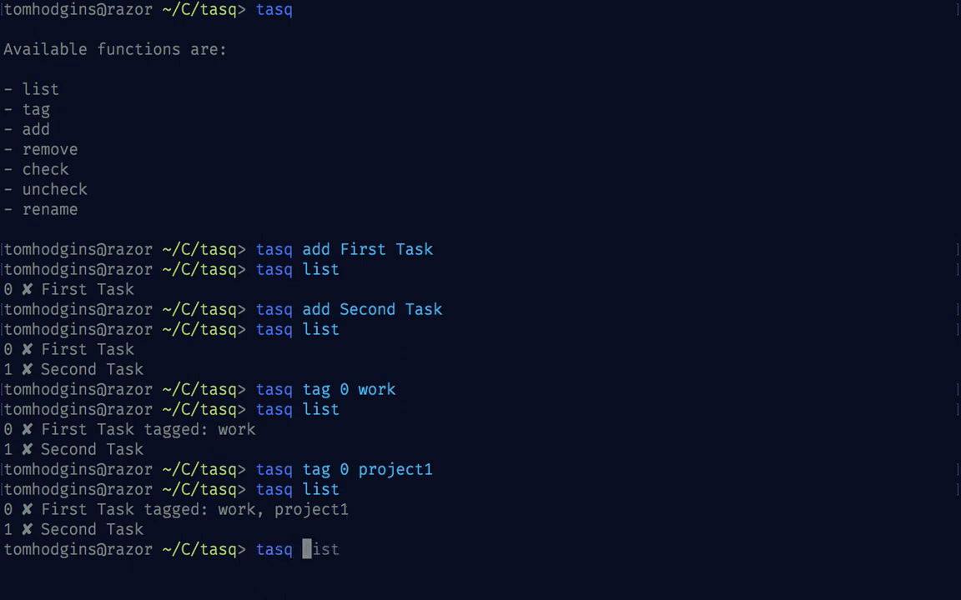
pyautogui.write('tag 1')
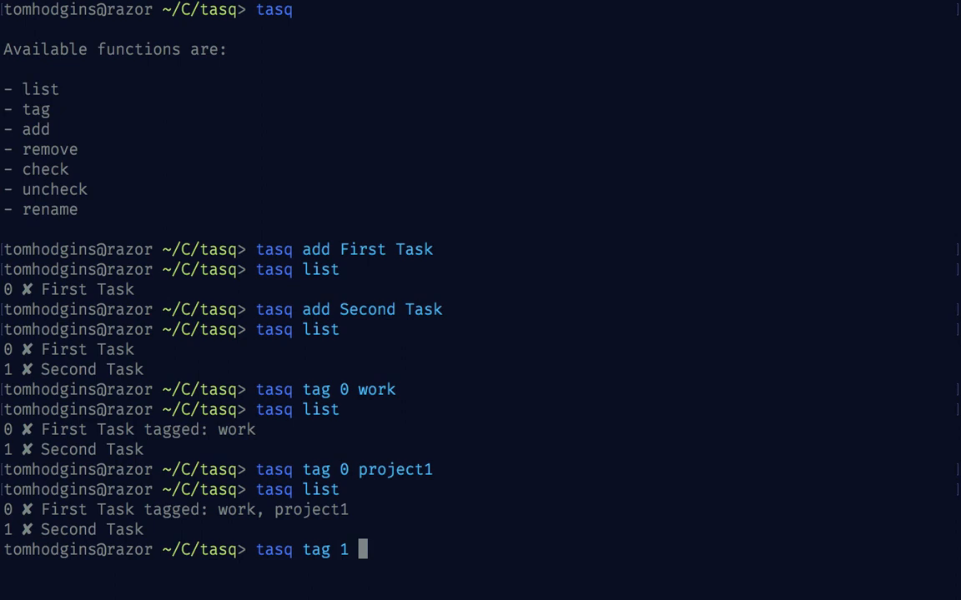
pyautogui.write('work')
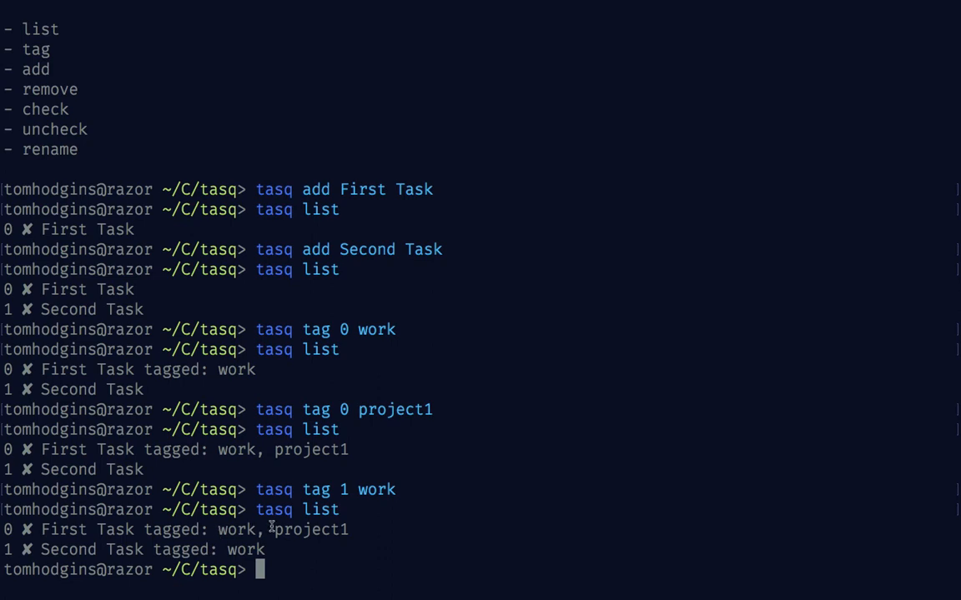
# List tasks tagged work and project1, then add Third Task
pyautogui.write('tasq list tagged chores')
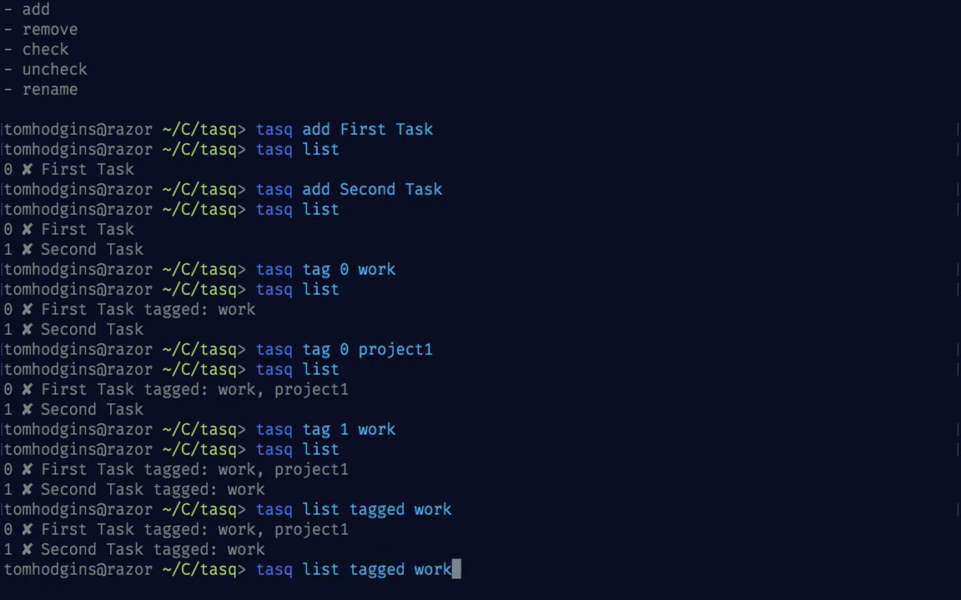
pyautogui.write('project1')
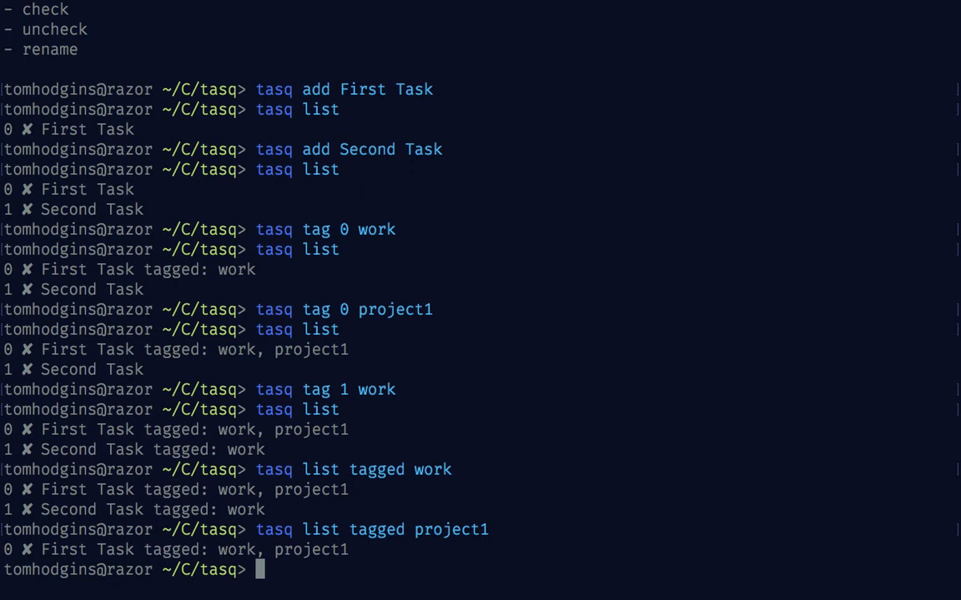
pyautogui.moveTo(276, 584)
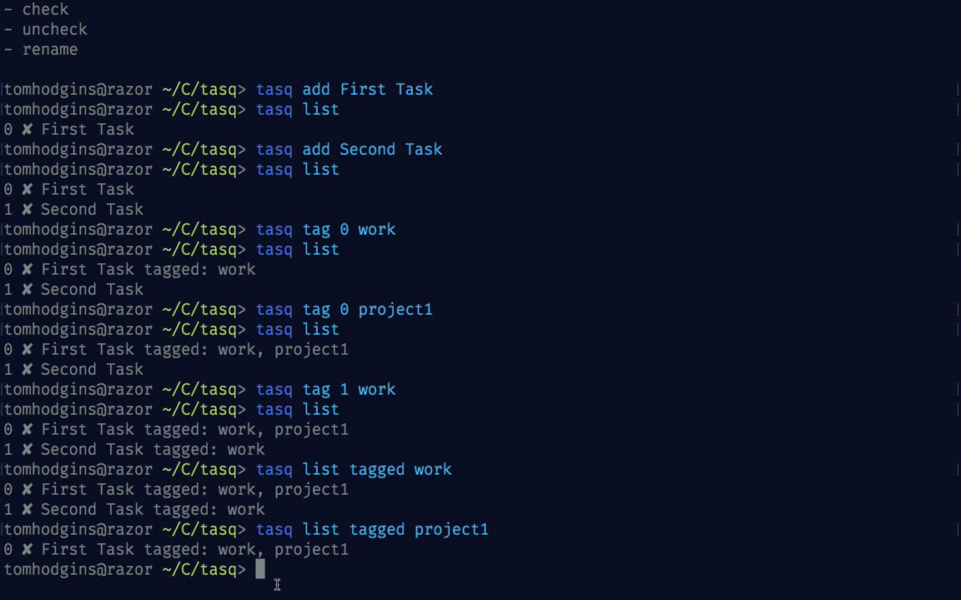
pyautogui.write('tasq tag 1 work')
pyautogui.write('tasq add')
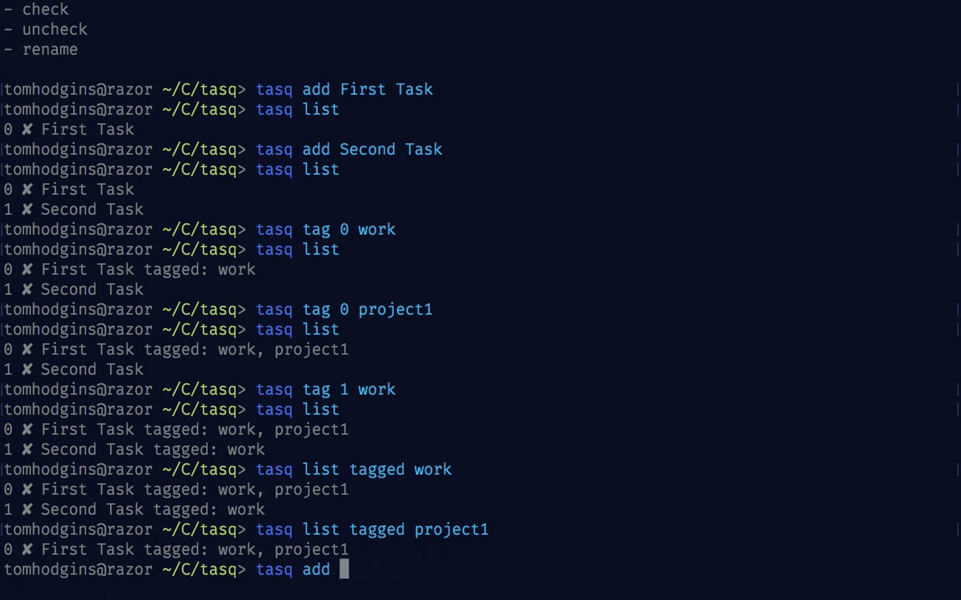
pyautogui.write('Third Task')
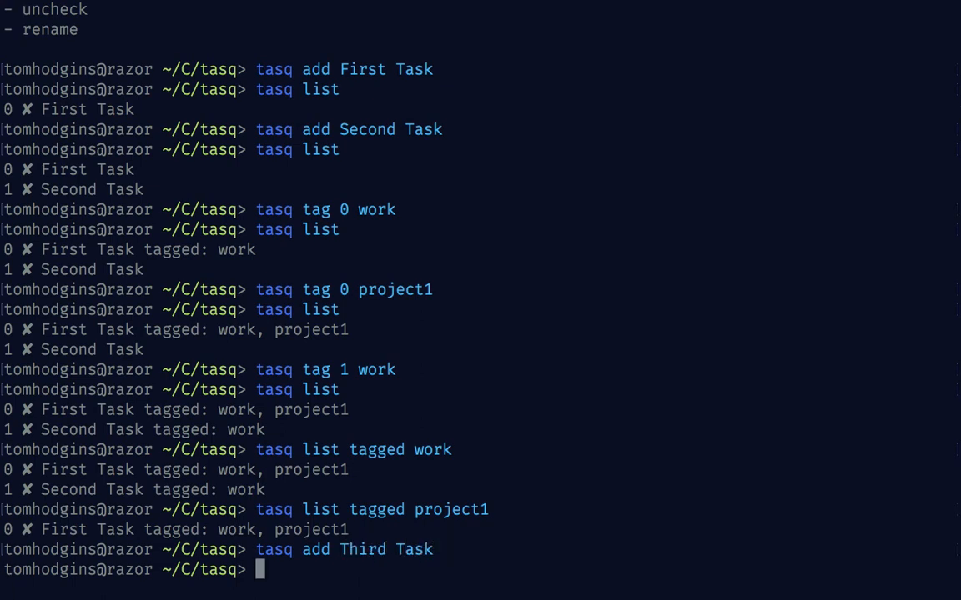
pyautogui.write('tasq list tagged project1')
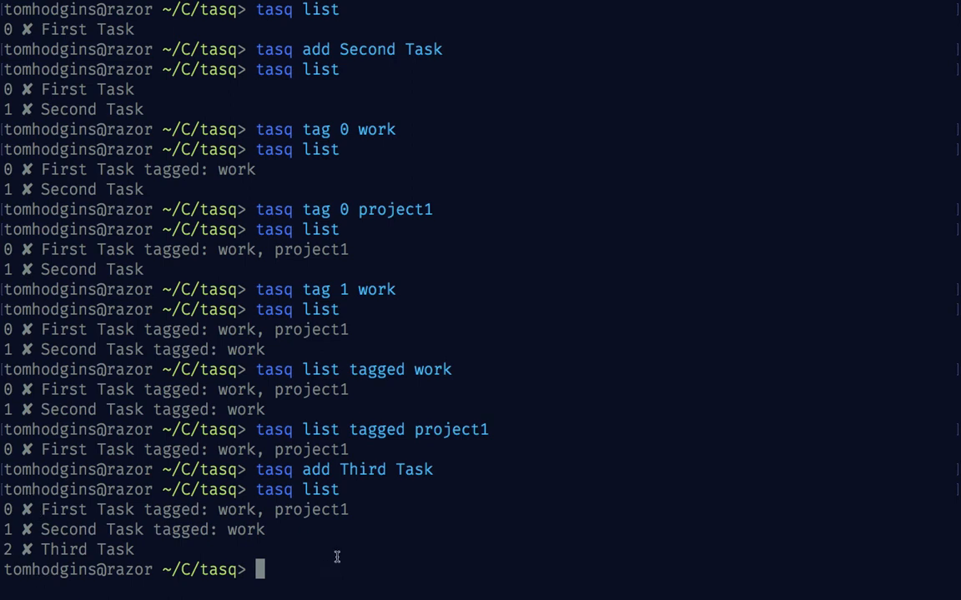
# Check task 2 (Third Task), list checked and unchecked tasks, and add a blank task
pyautogui.write('tasq list')
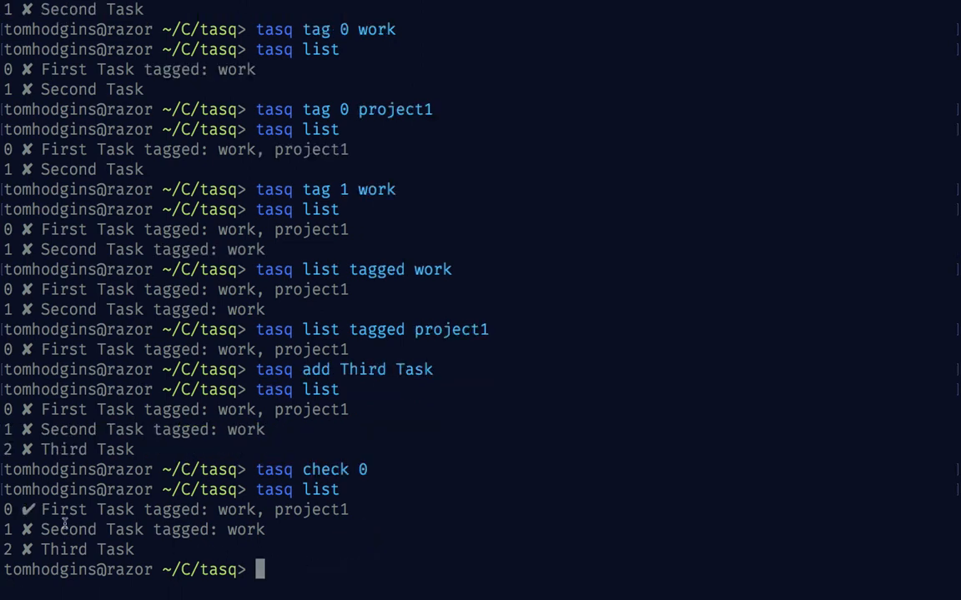
pyautogui.moveTo(408, 526)
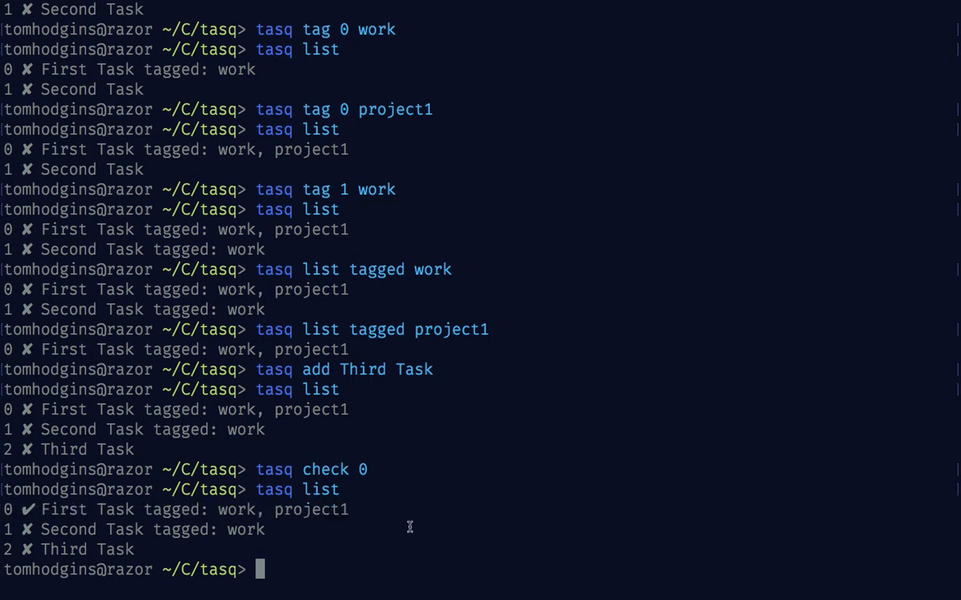
pyautogui.write('tasq check 0')
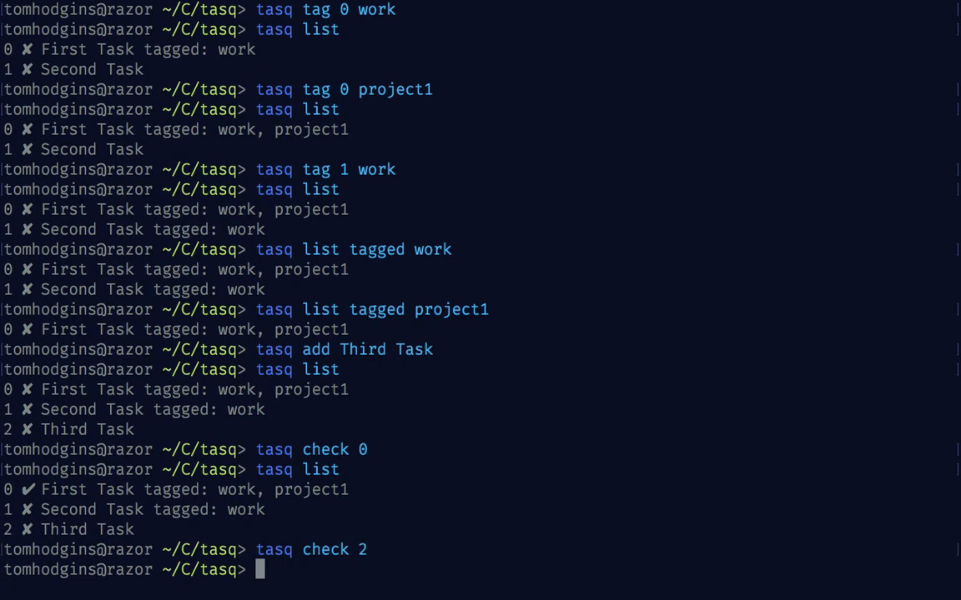
pyautogui.press('Up')
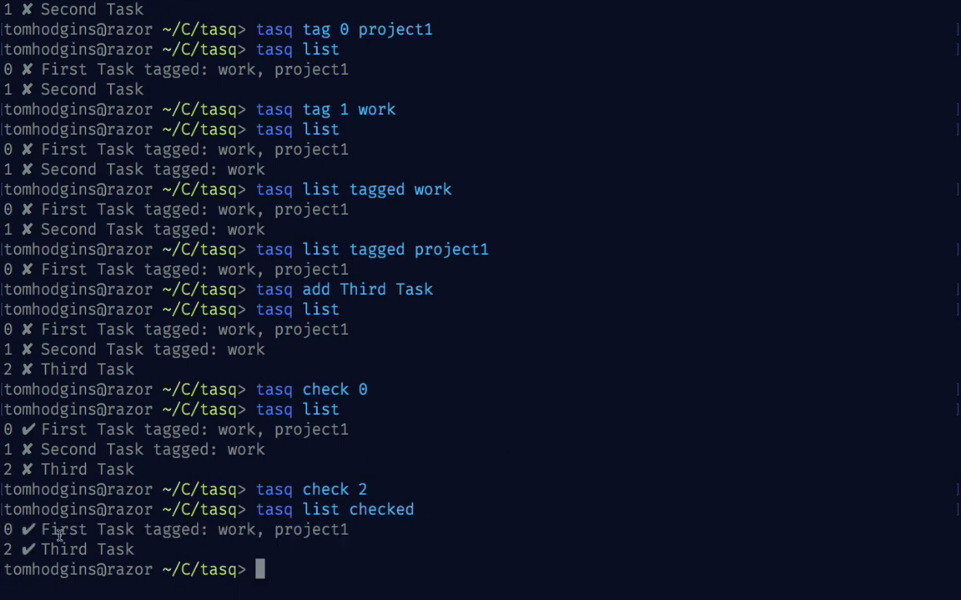
pyautogui.write('tasq list checked')
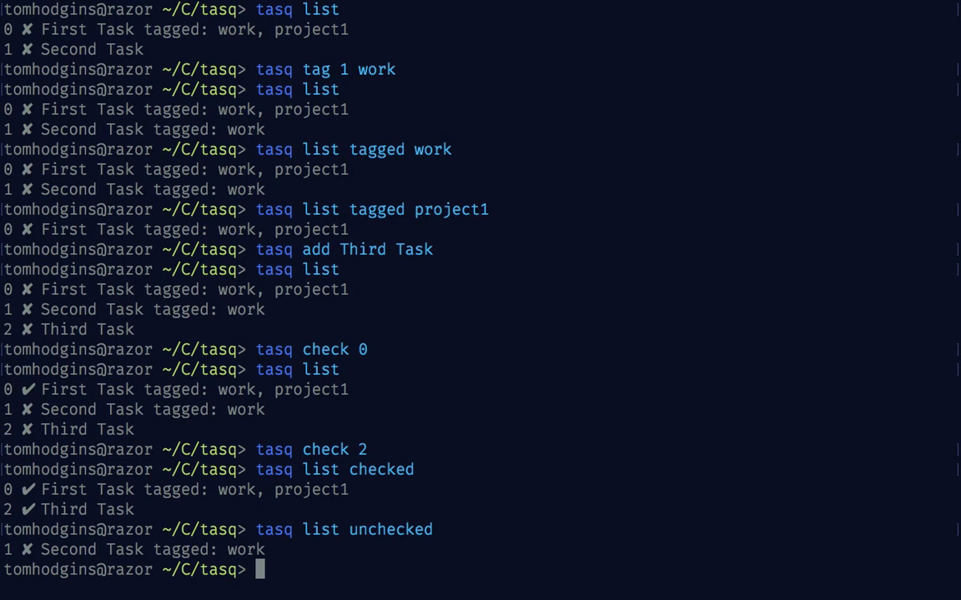
pyautogui.write('tasq add Third Task')
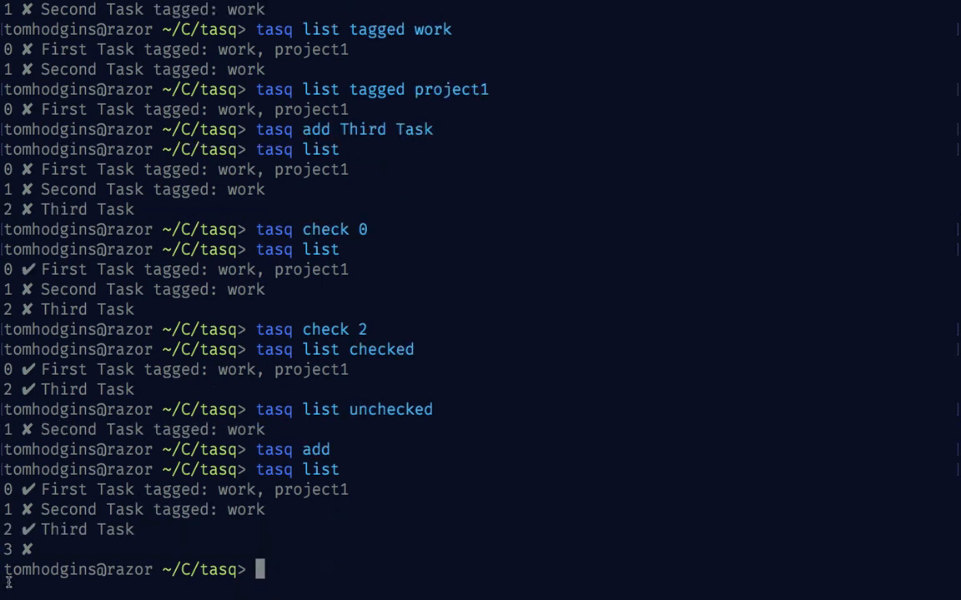
pyautogui.moveTo(78, 552)
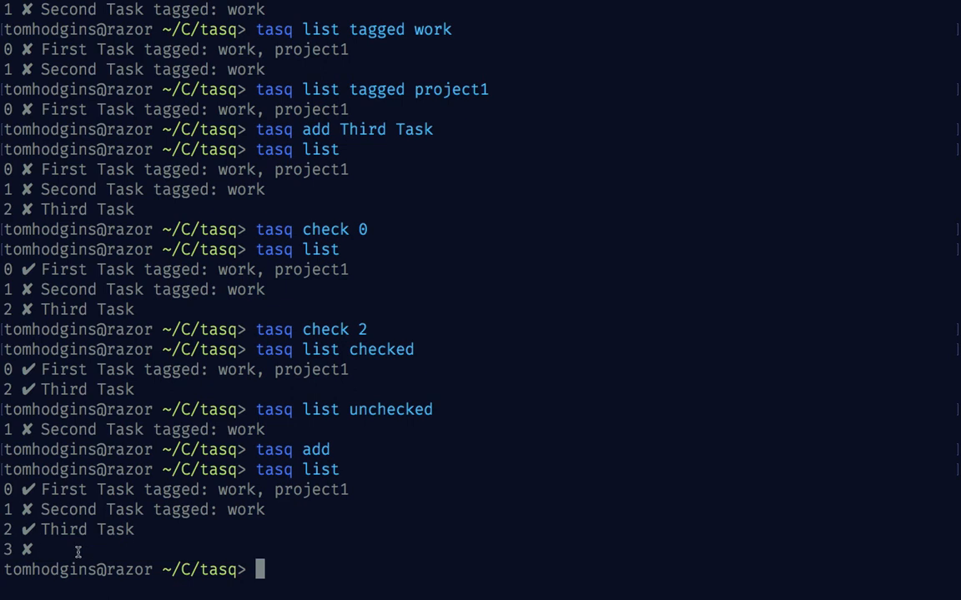
# Rename task 3 to Fourth Task, then remove checked and unchecked tasks, listing after each
pyautogui.write('tsq')
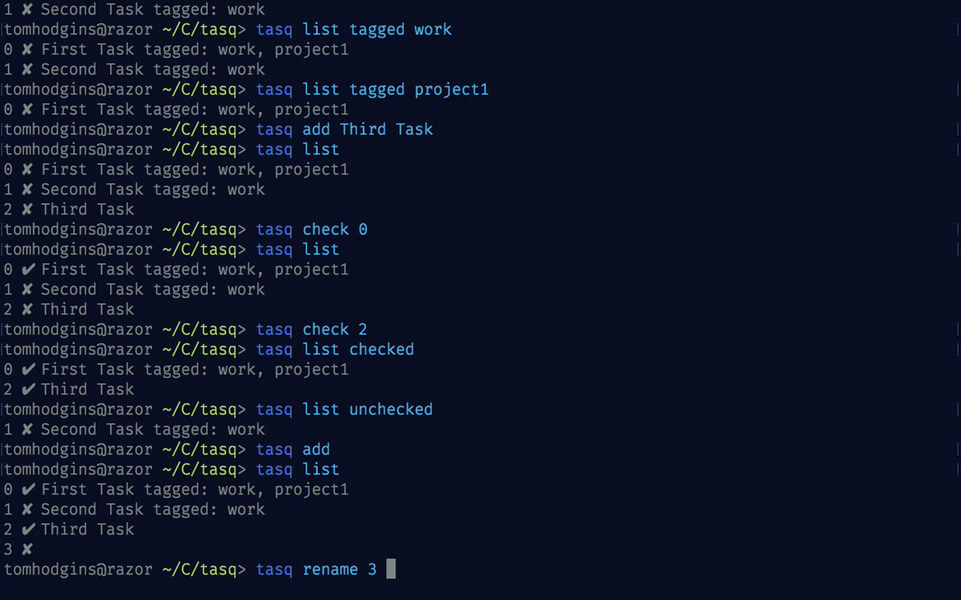
pyautogui.write('Fourth Task')
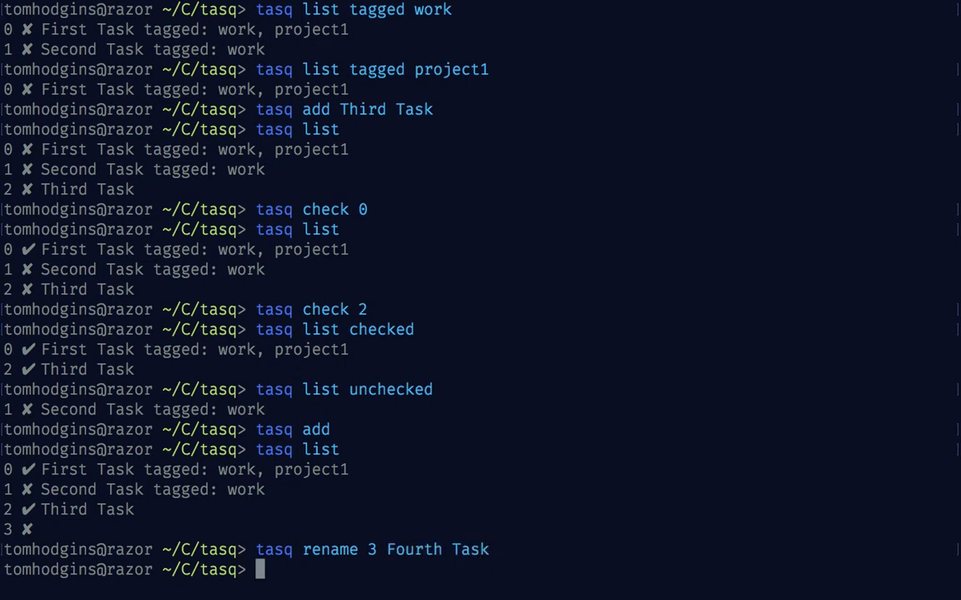
pyautogui.write('tasq list')
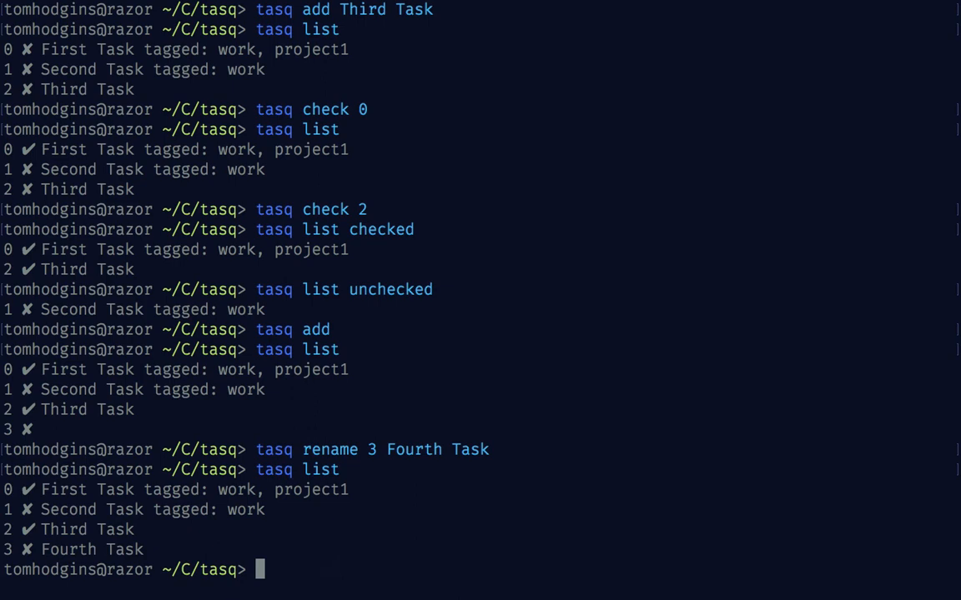
pyautogui.write('tasq remove checked')
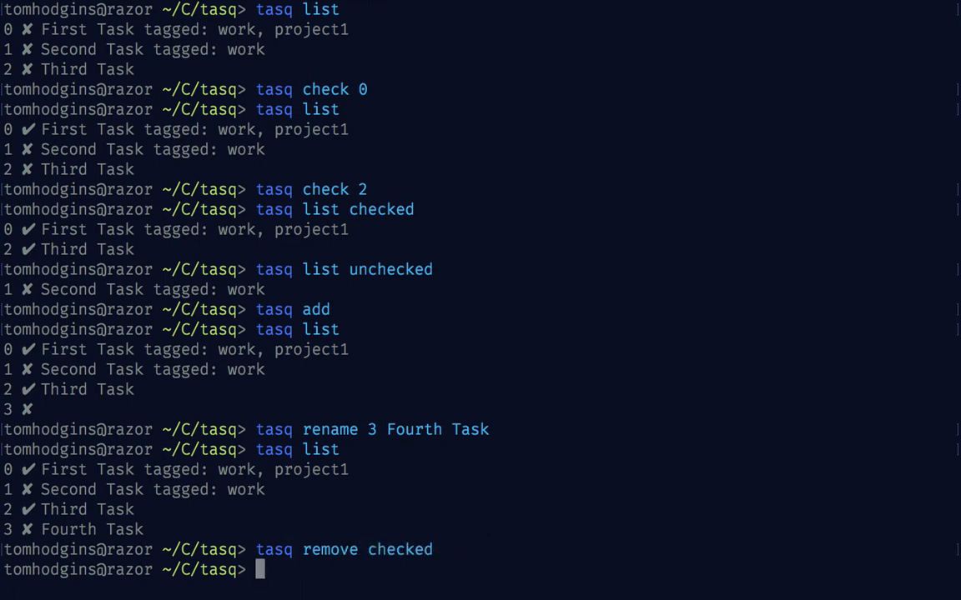
pyautogui.write('tasq list')
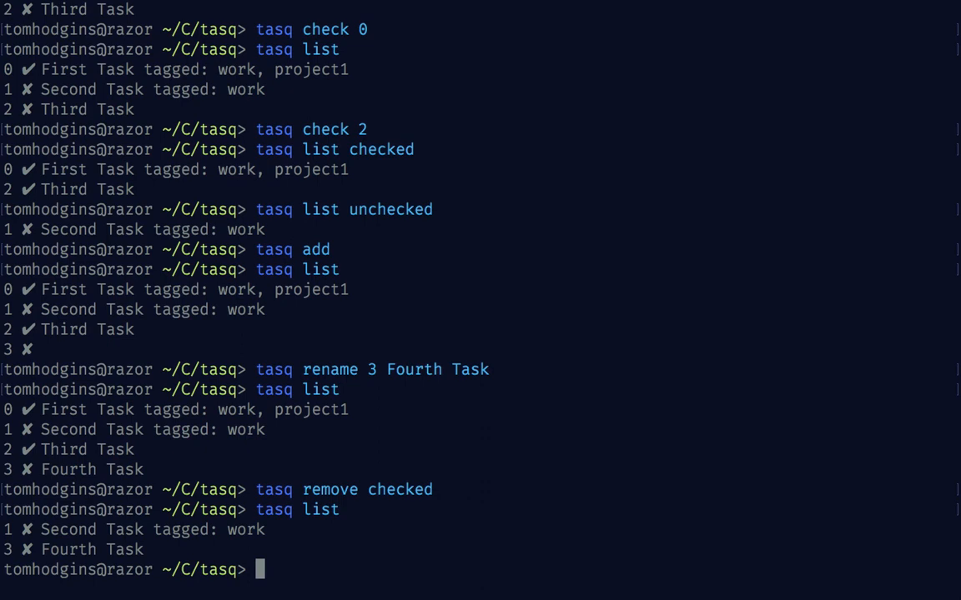
pyautogui.moveTo(841, 500)
pyautogui.write('ta')
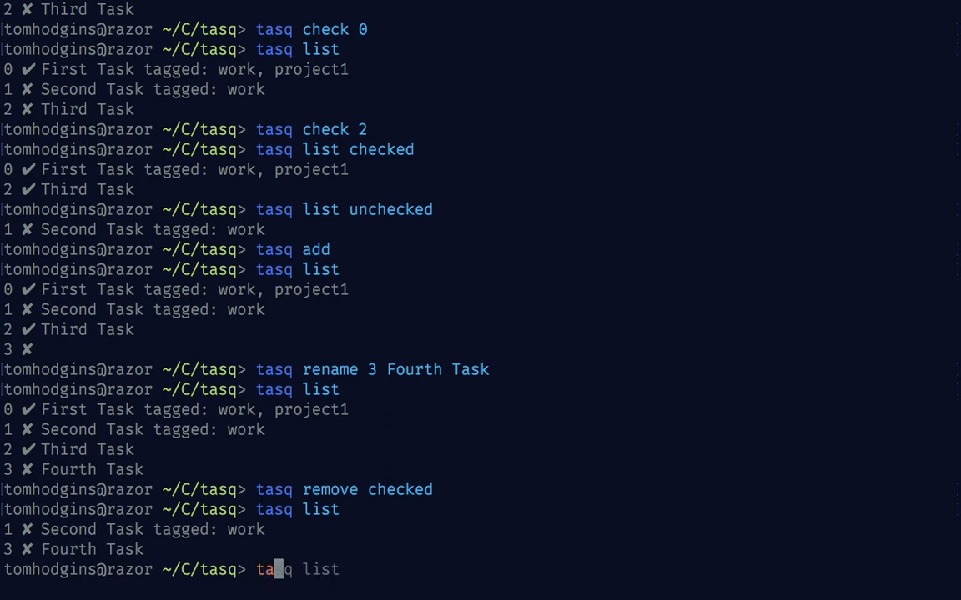
pyautogui.write('remove unchecked')
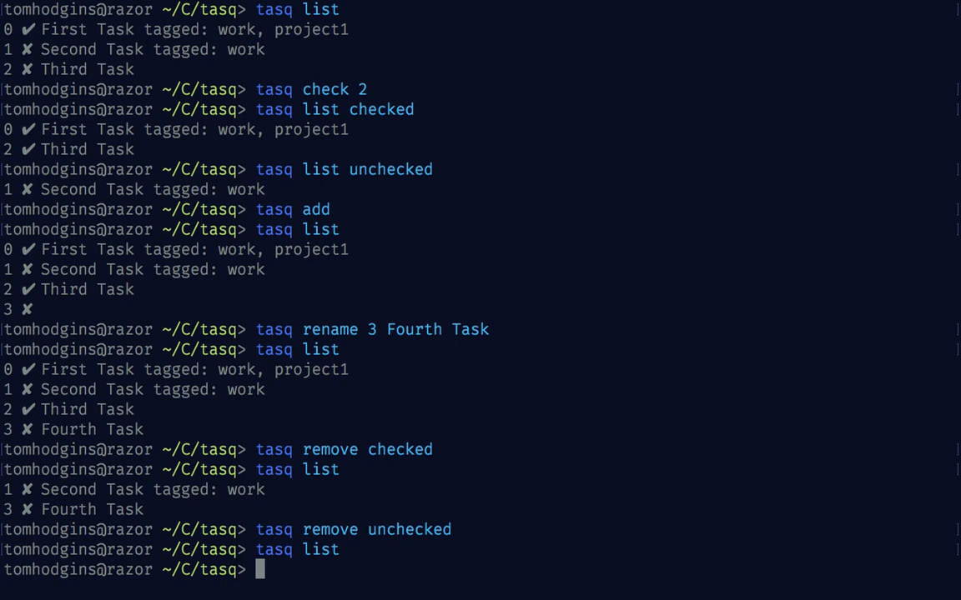
# Add task1, task2 and task3, then tag task 4 (task1) as work
pyautogui.write('tasq list')
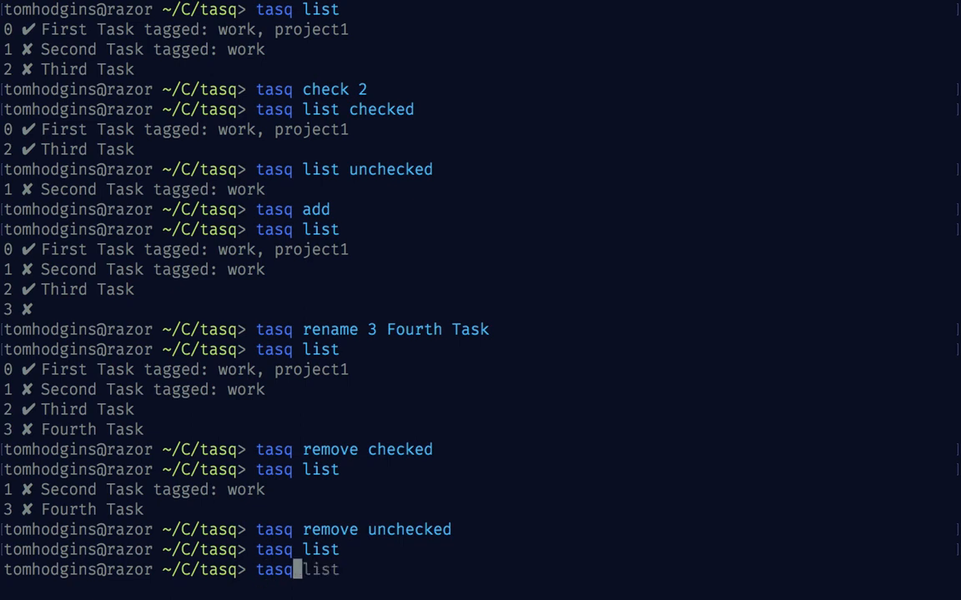
pyautogui.write('add task1')
pyautogui.write('tasq tag 4')
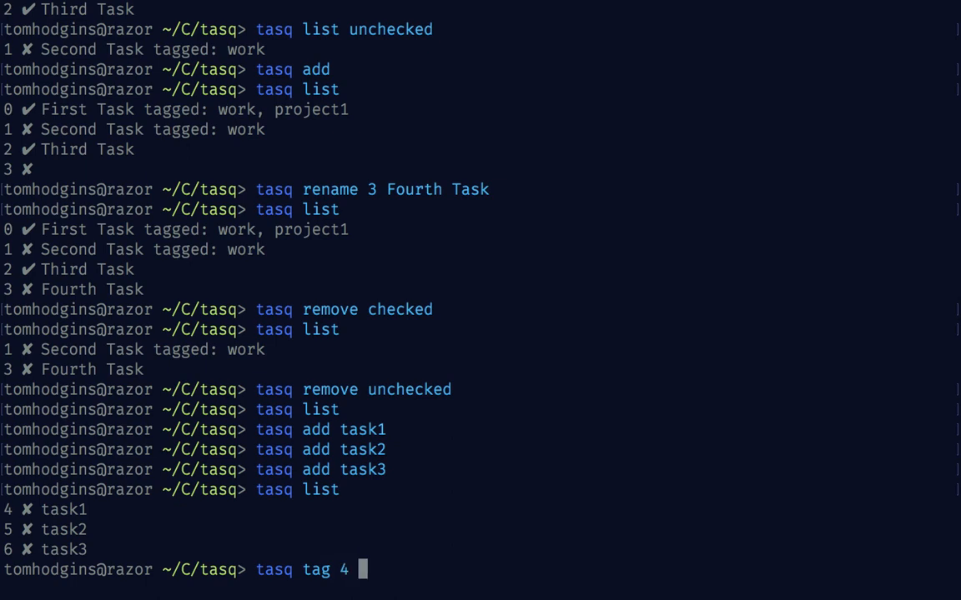
pyautogui.write('work')
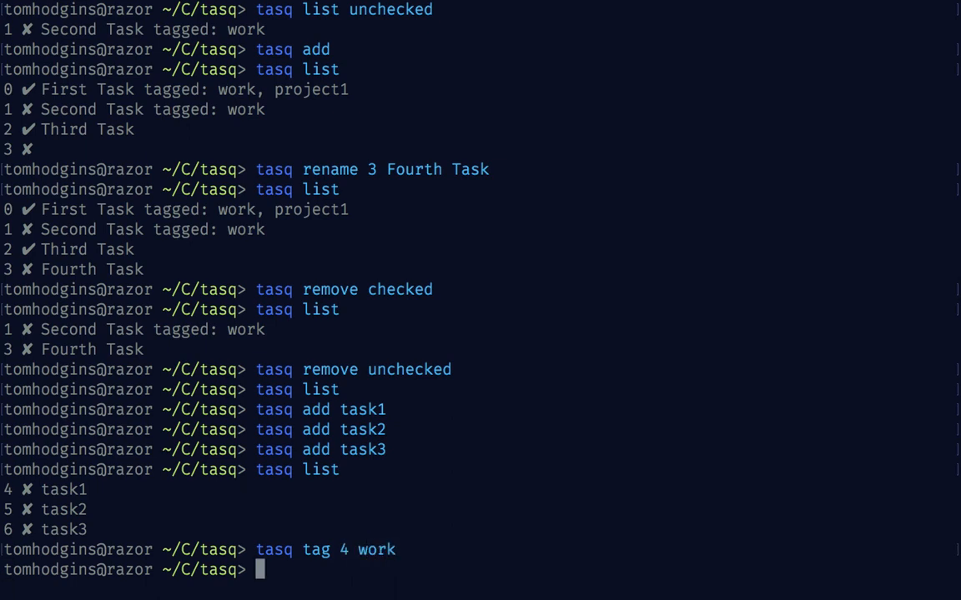
pyautogui.press('Return')
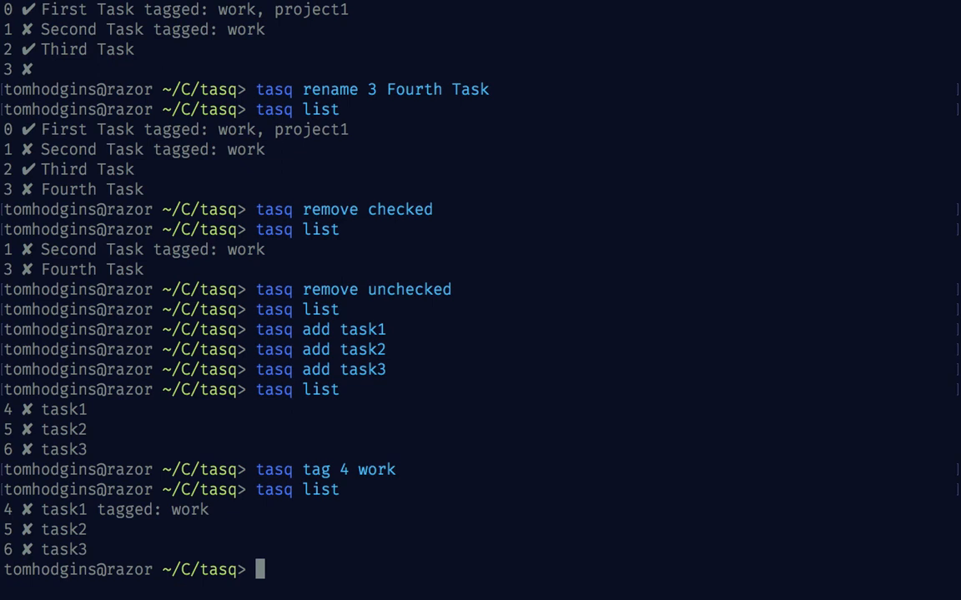
pyautogui.write('tasq check')
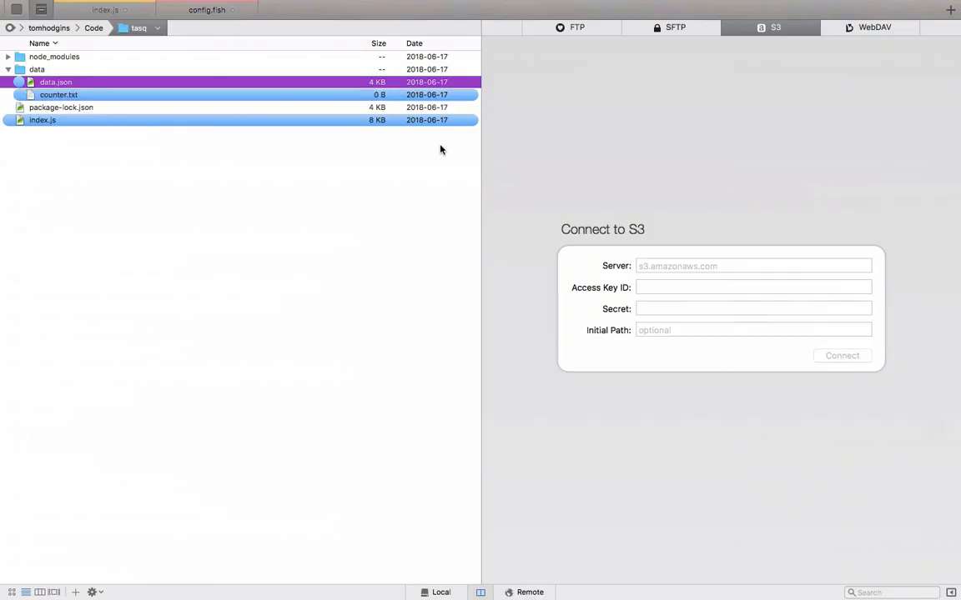
# Inspect tasks 4–6 in data.json, highlighting the task3 entry, then close the tab
pyautogui.doubleClick(58, 94)
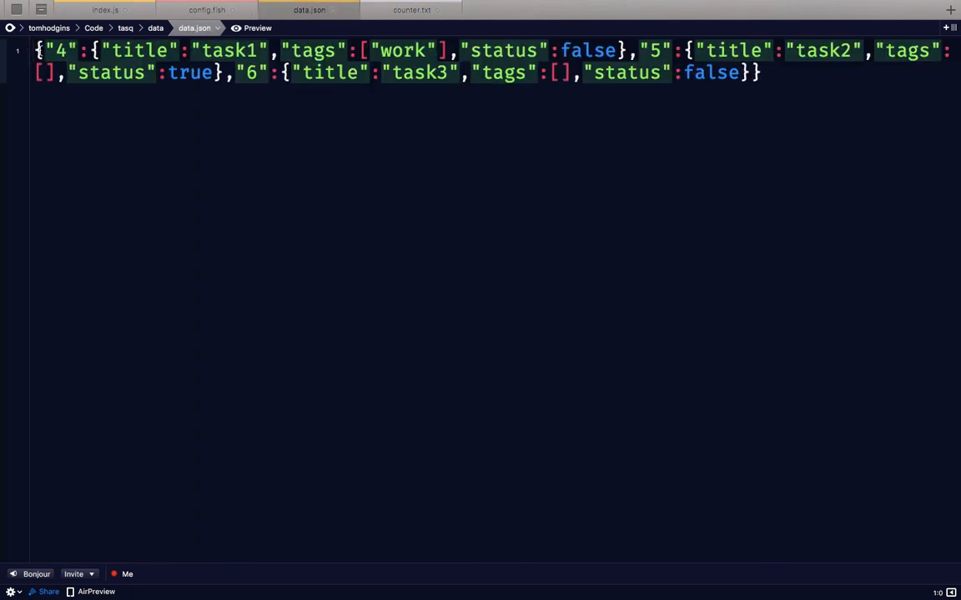
pyautogui.doubleClick(60, 50)
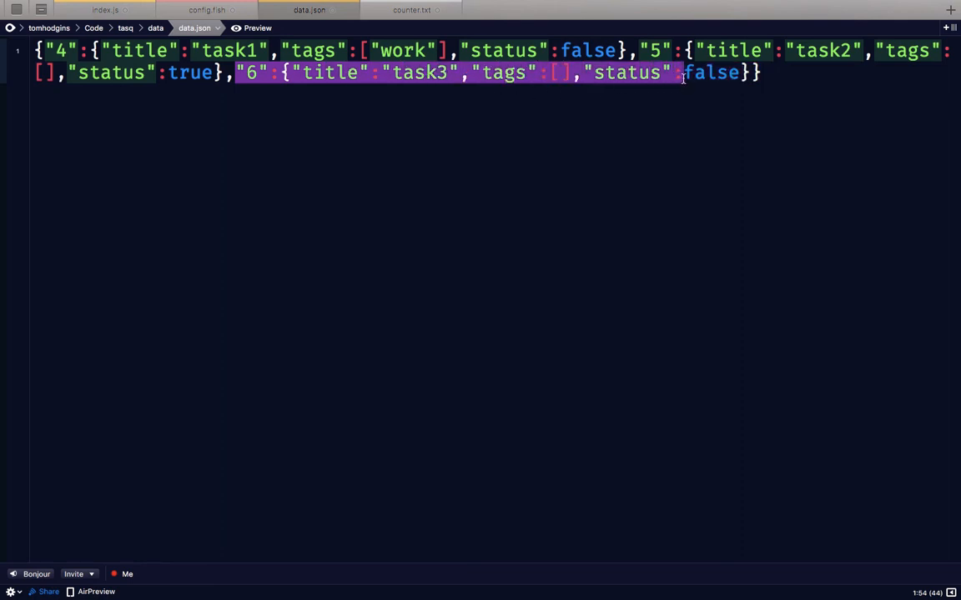
pyautogui.moveTo(674, 99)
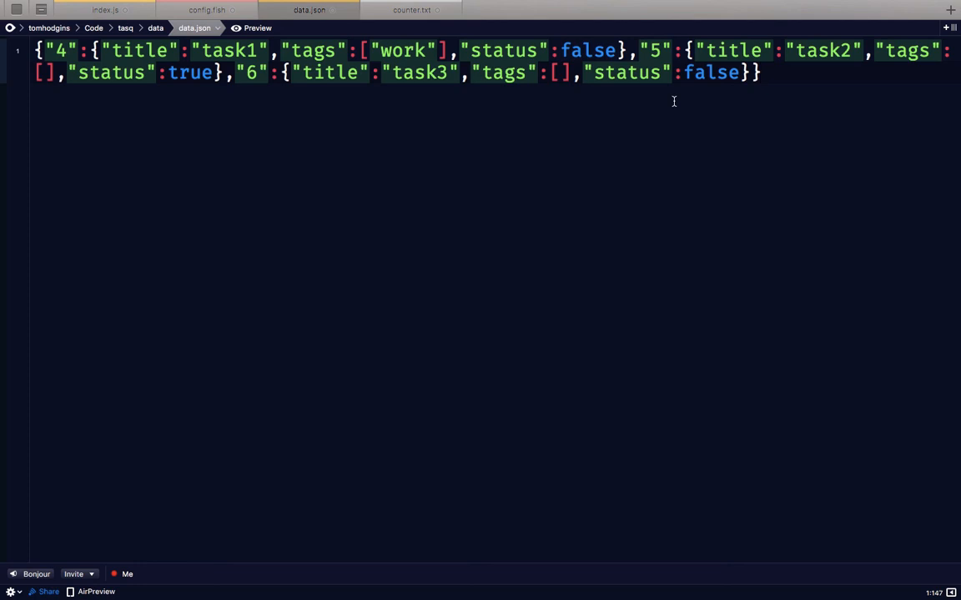
pyautogui.click(760, 72)
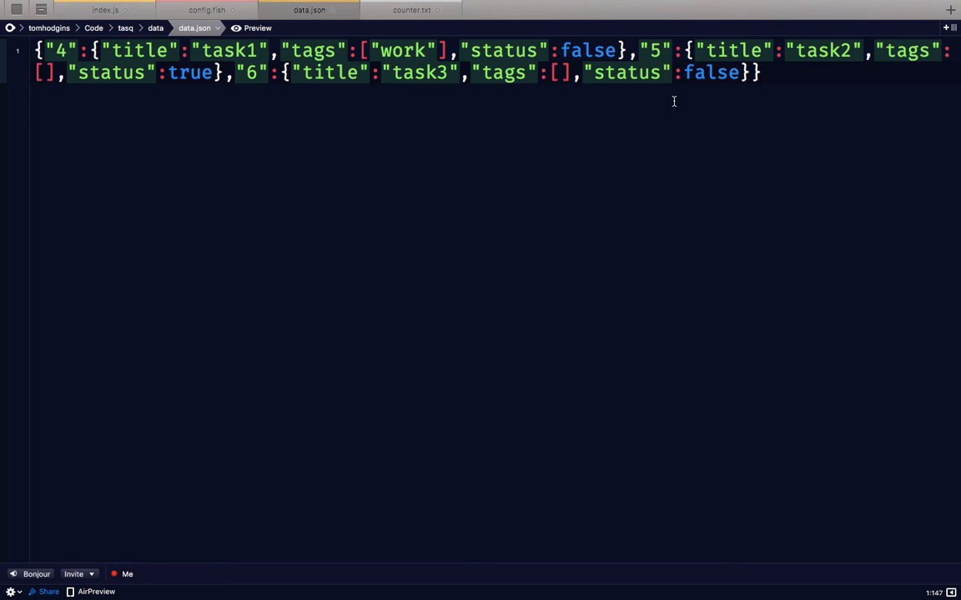
pyautogui.click(206, 10)
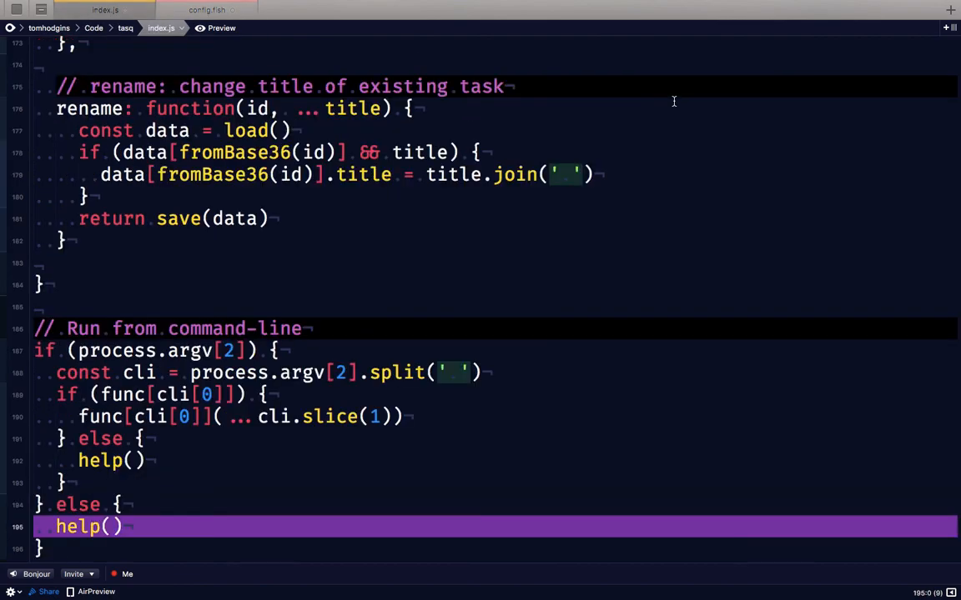
pyautogui.scroll(3)
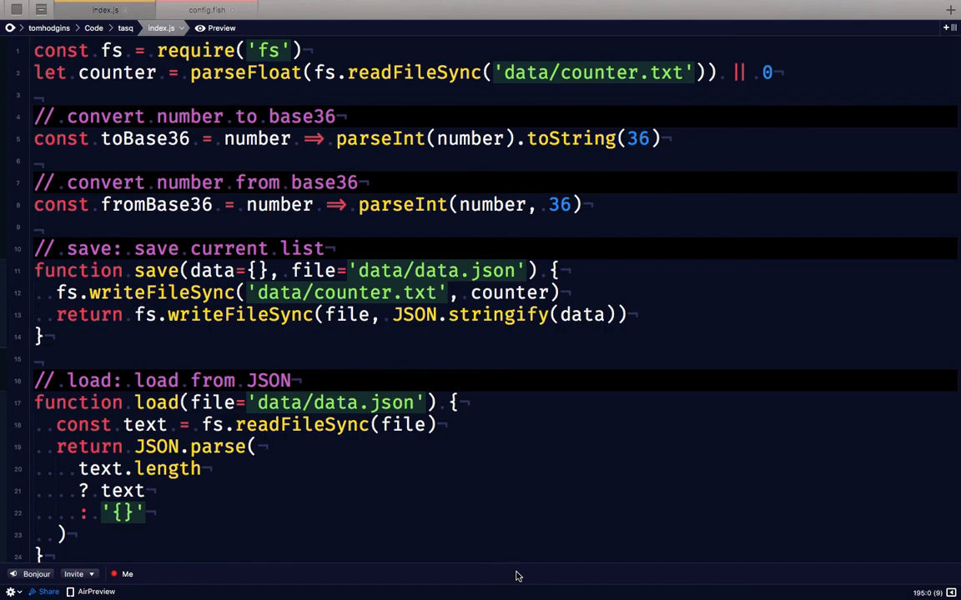
pyautogui.scroll(-3)
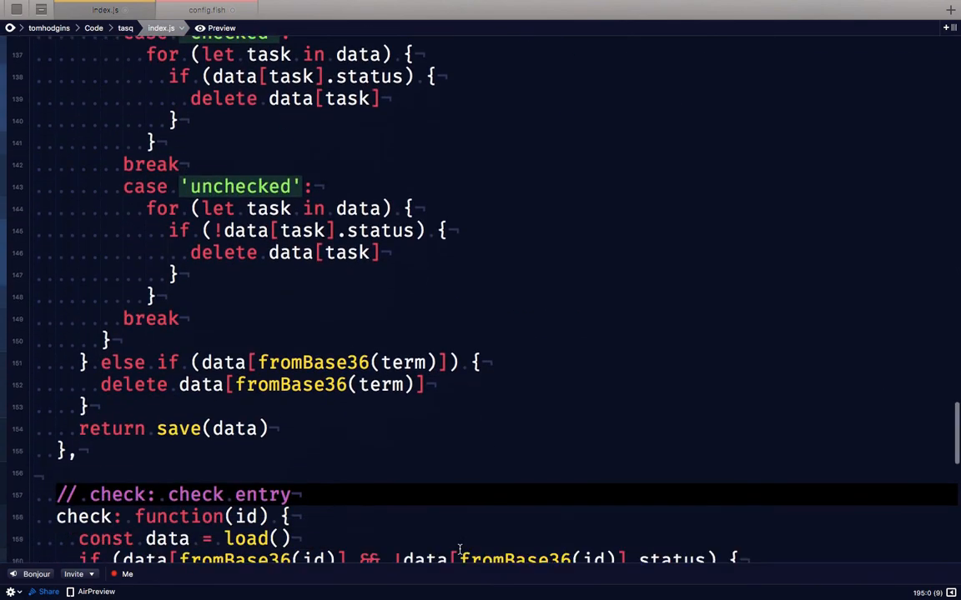